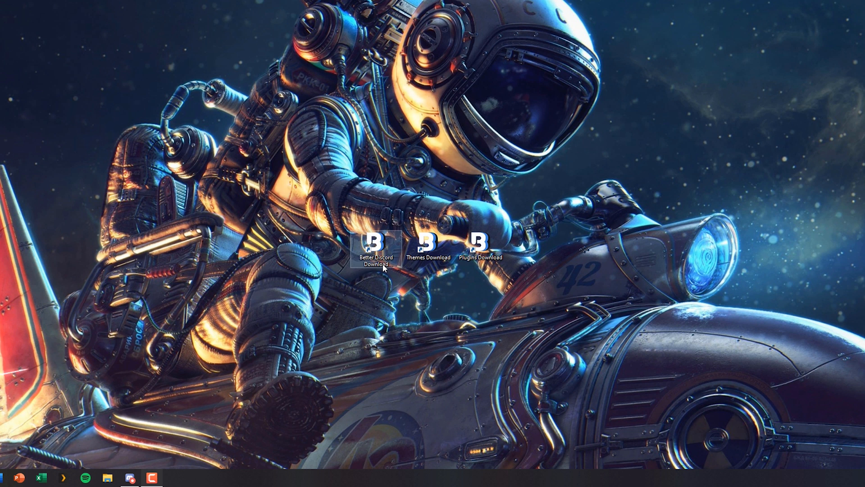
# - Save BandagedBD_Windows.exe from the GitHub releases page into Downloads and show it in its folder
pyautogui.doubleClick(376, 243)
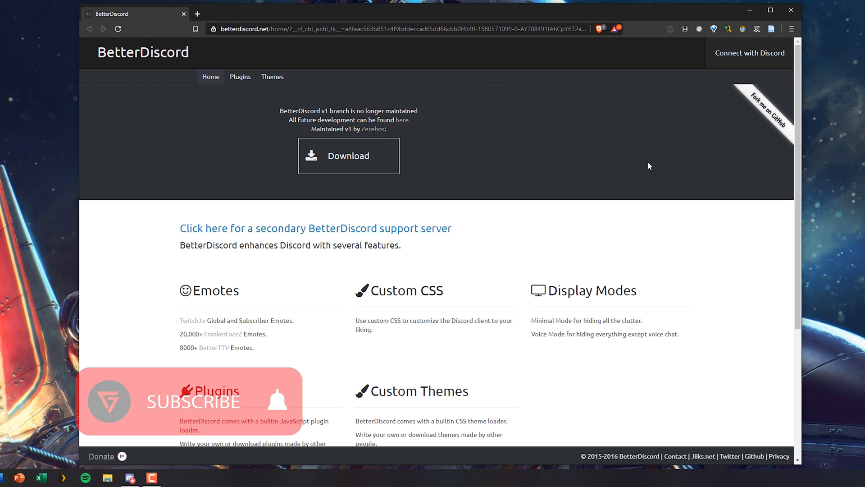
pyautogui.moveTo(322, 159)
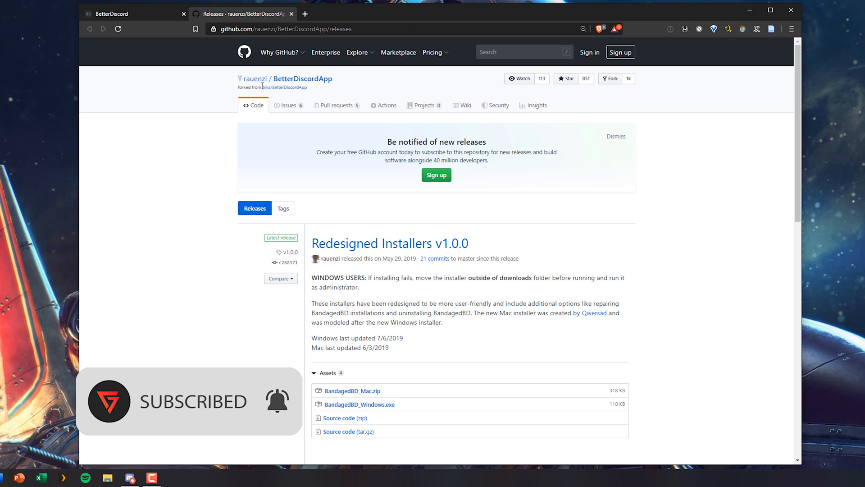
pyautogui.scroll(-3)
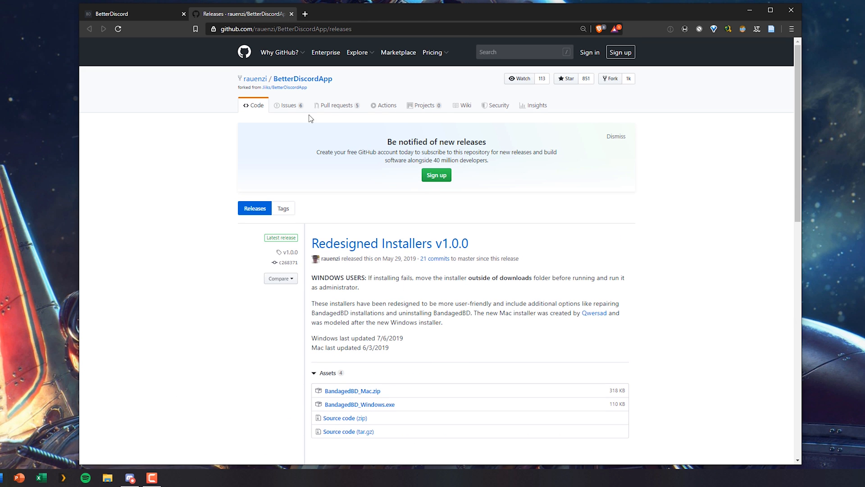
pyautogui.moveTo(668, 302)
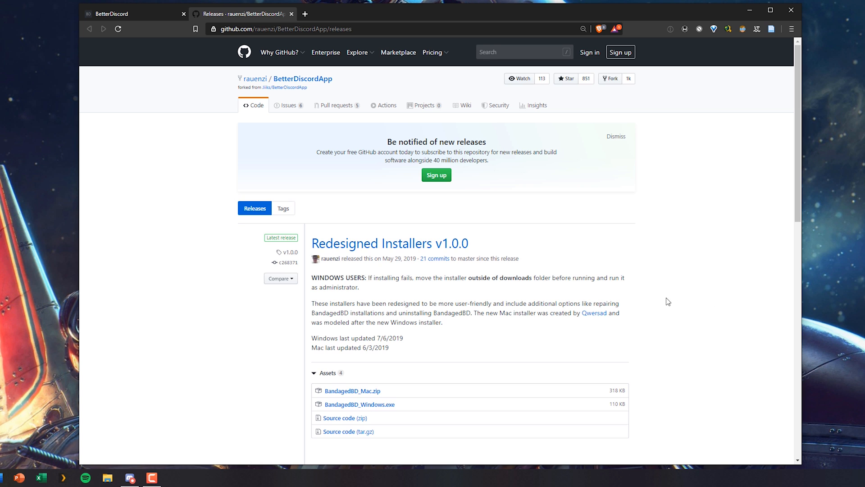
pyautogui.moveTo(383, 399)
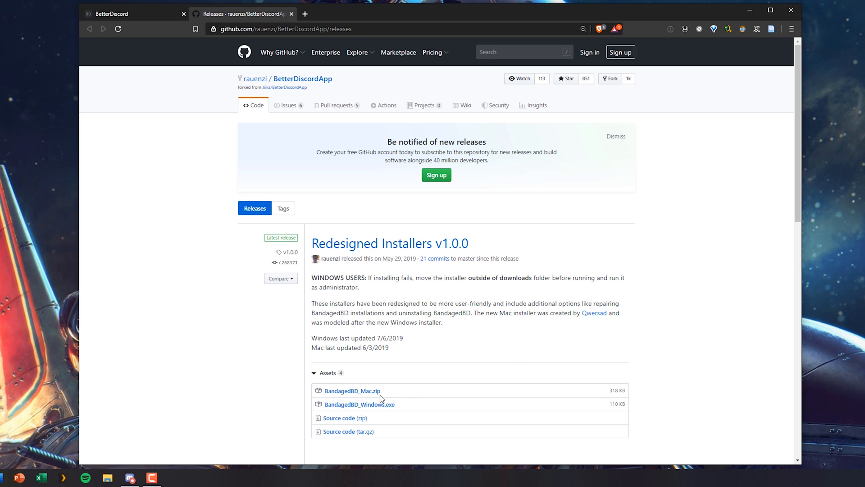
pyautogui.click(360, 404)
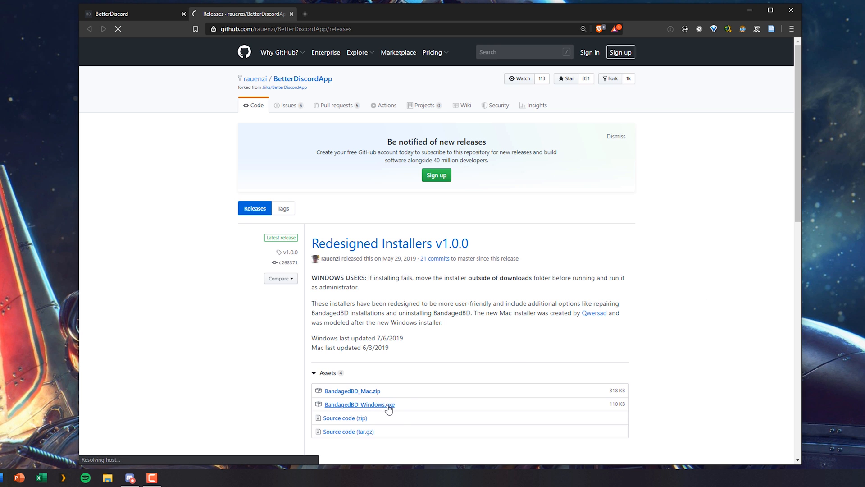
pyautogui.click(360, 403)
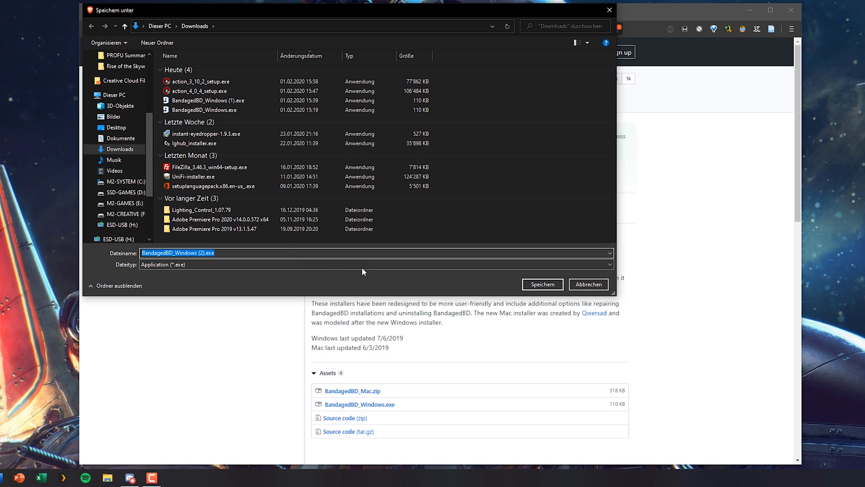
pyautogui.click(541, 285)
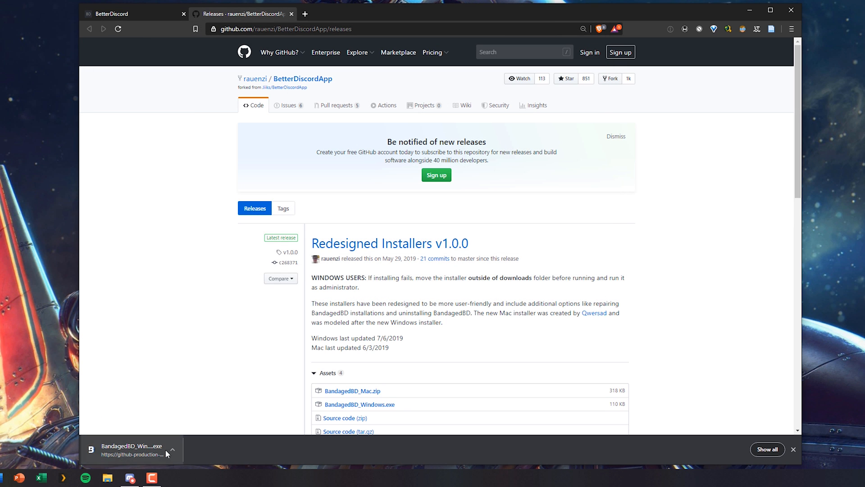
pyautogui.click(173, 450)
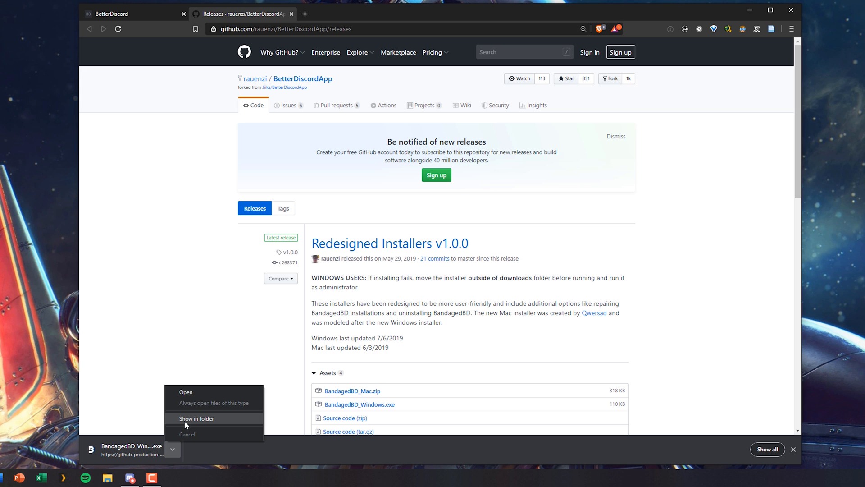
pyautogui.click(197, 419)
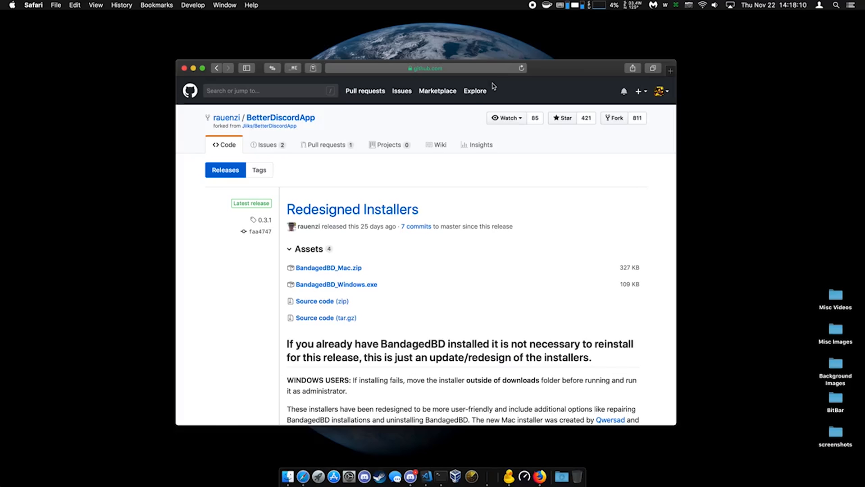
pyautogui.moveTo(328, 268)
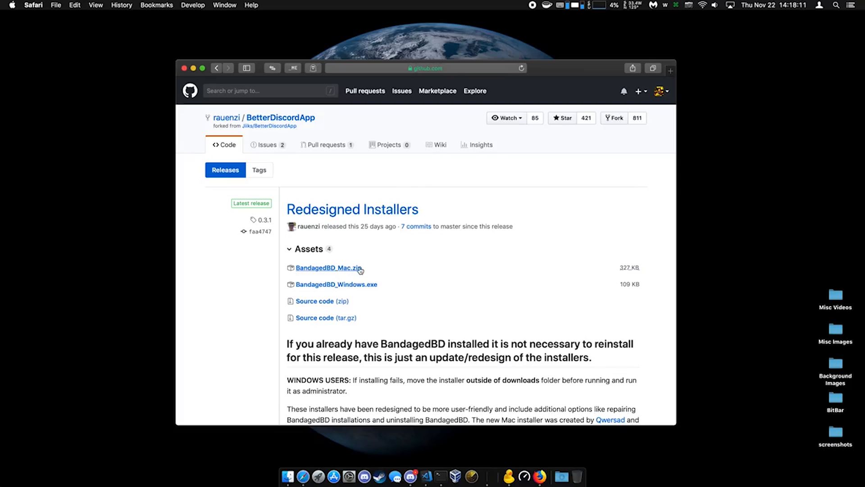
# - Download BandagedBD_Mac.zip from the release's Assets list
pyautogui.click(326, 268)
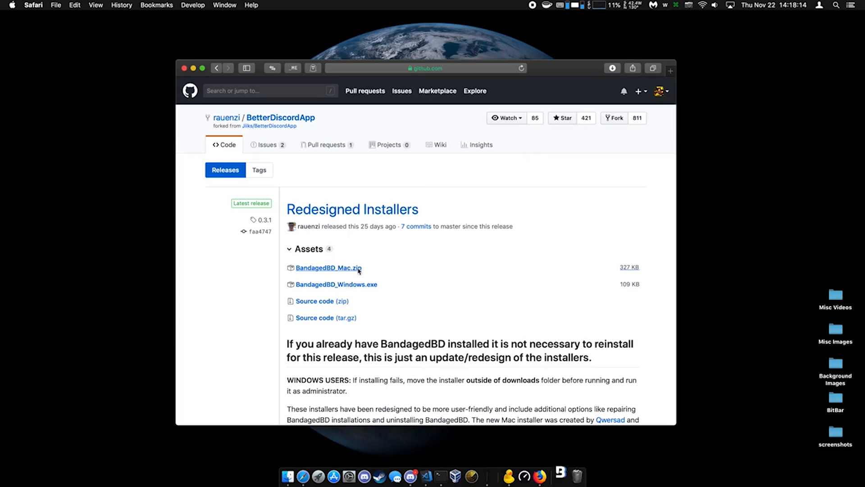
pyautogui.click(327, 268)
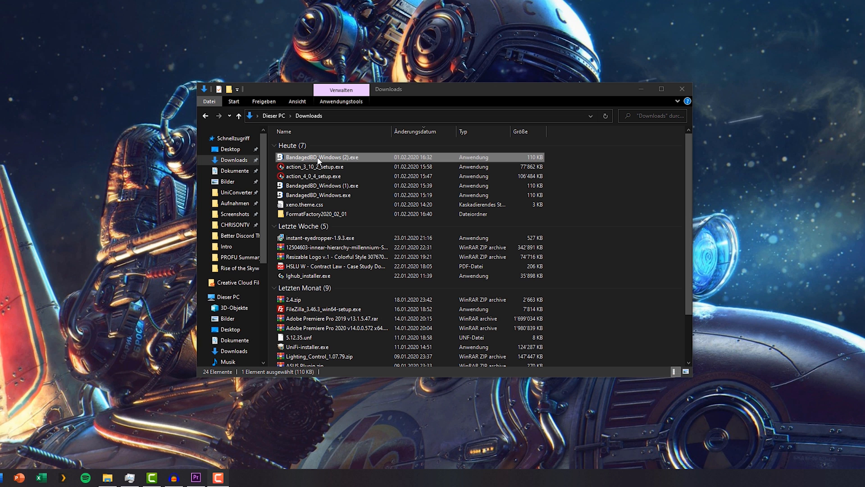
# - Run BandagedBD_Windows (2).exe, accept the license, and install BandagedBD to Discord Stable
pyautogui.doubleClick(322, 157)
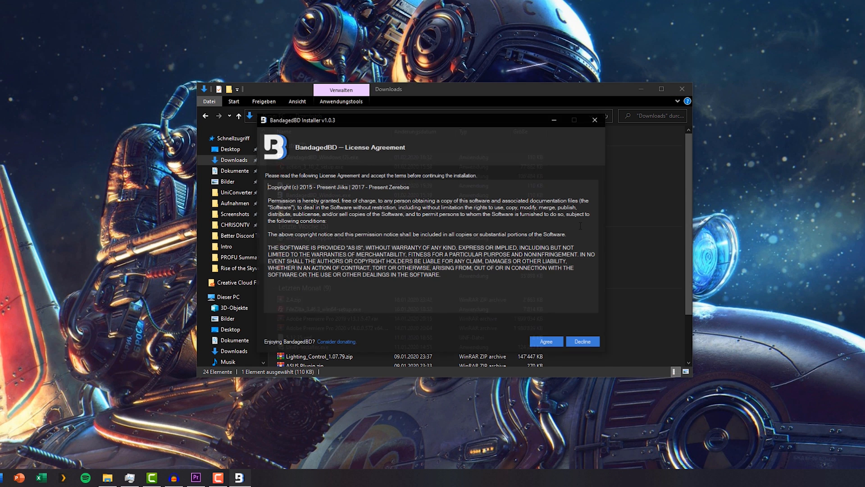
pyautogui.click(546, 341)
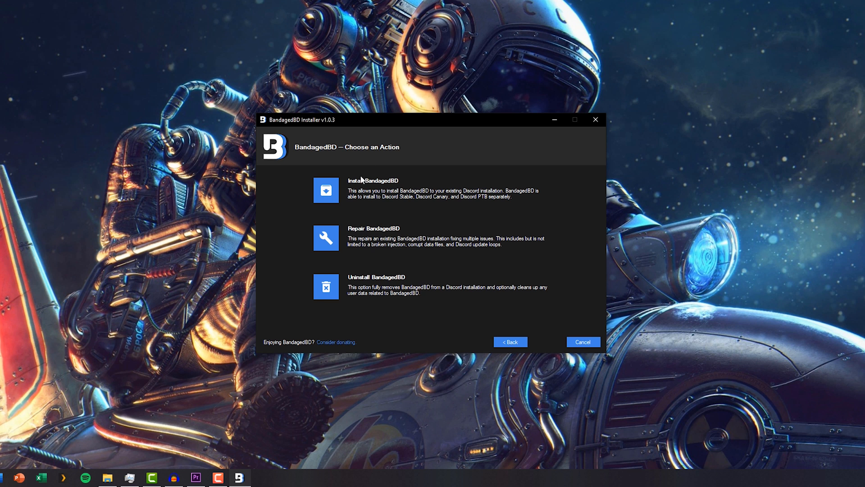
pyautogui.click(325, 189)
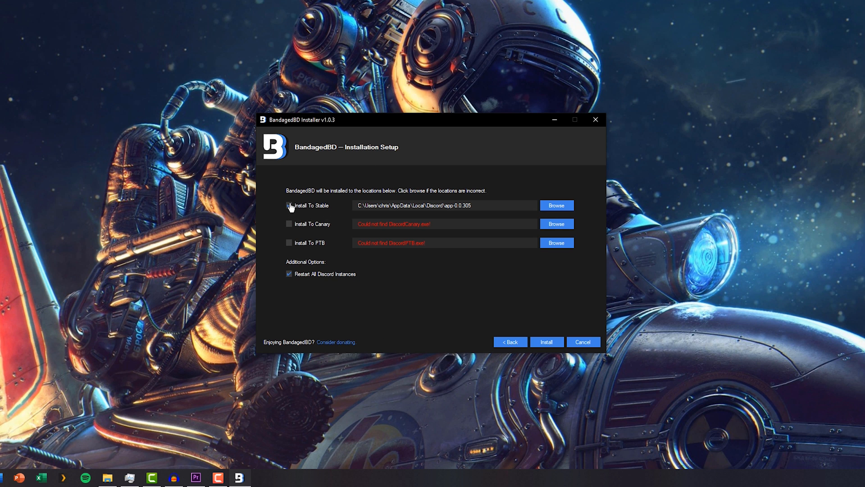
pyautogui.click(290, 205)
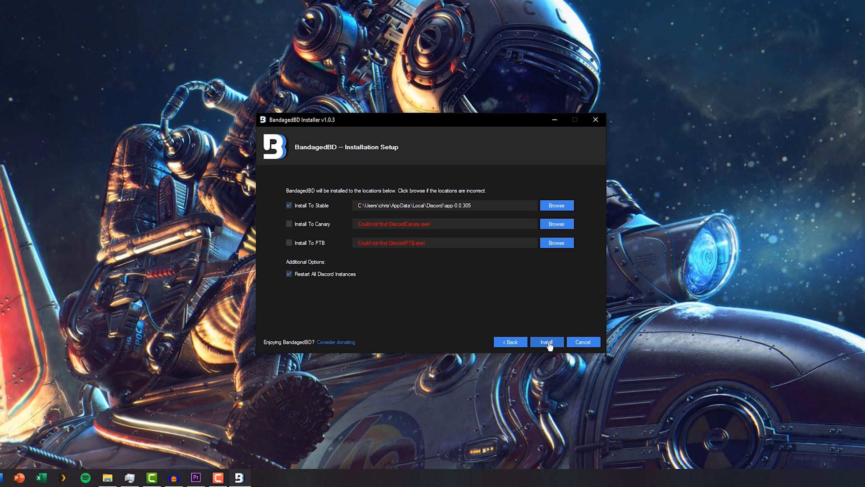
pyautogui.click(546, 342)
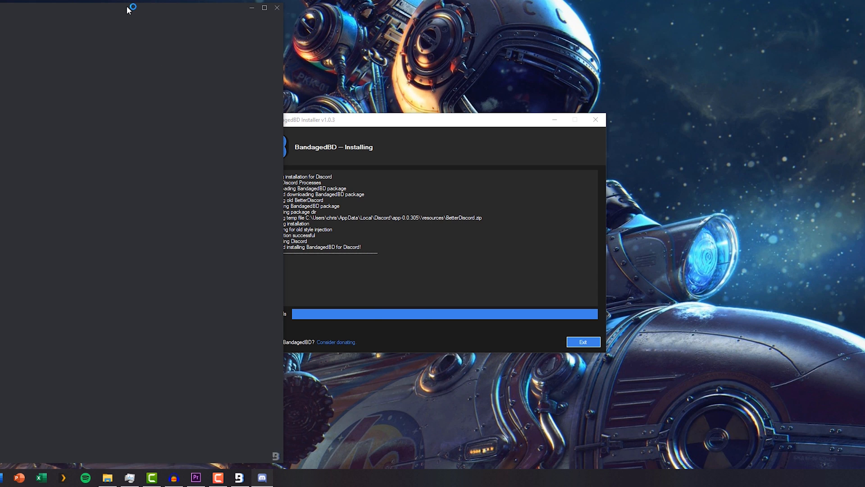
pyautogui.click(583, 341)
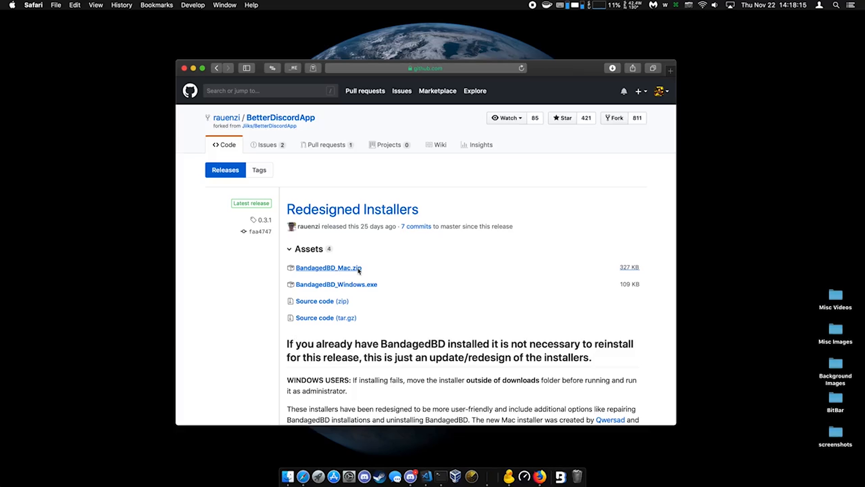
# - Open BandagedBD.app, accept the license, and install with PTB and Canary unticked
pyautogui.click(328, 267)
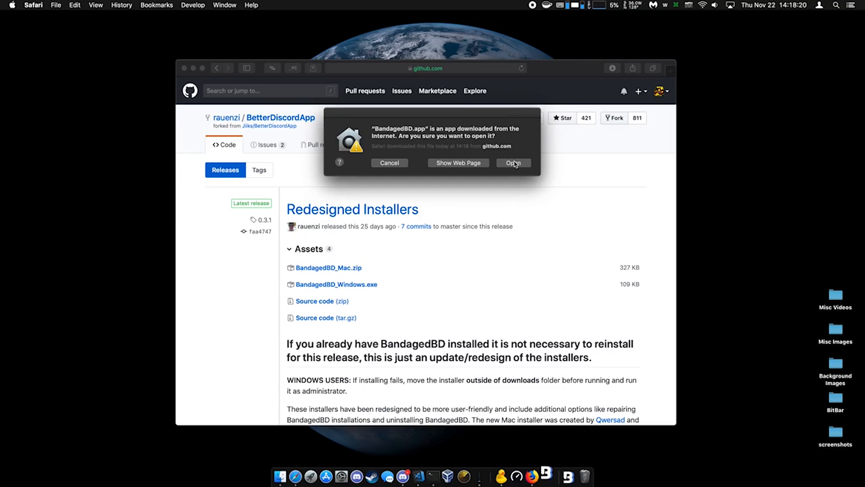
pyautogui.click(513, 163)
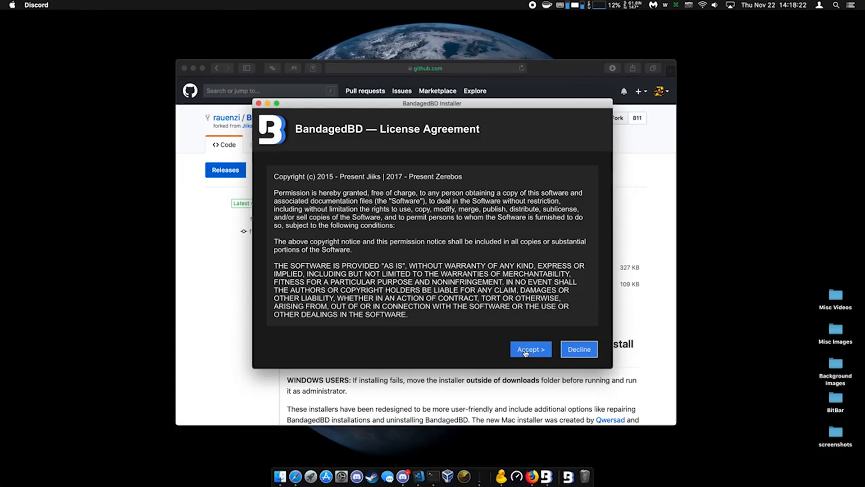
pyautogui.click(529, 349)
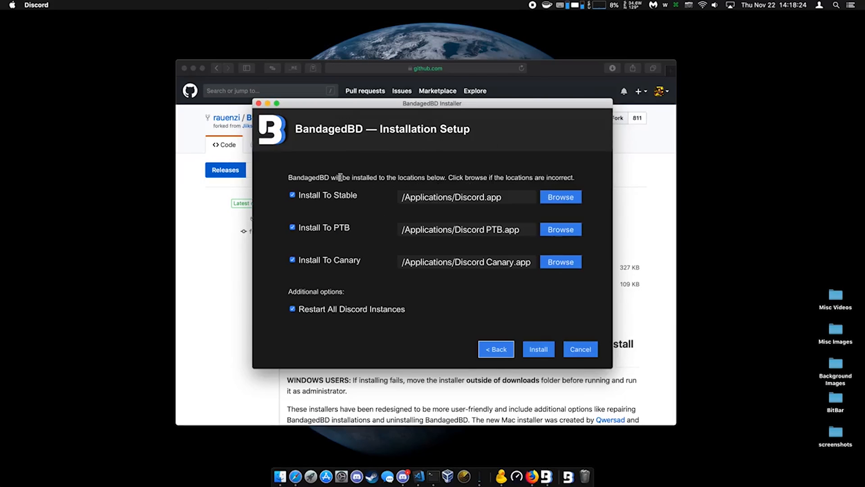
pyautogui.click(292, 227)
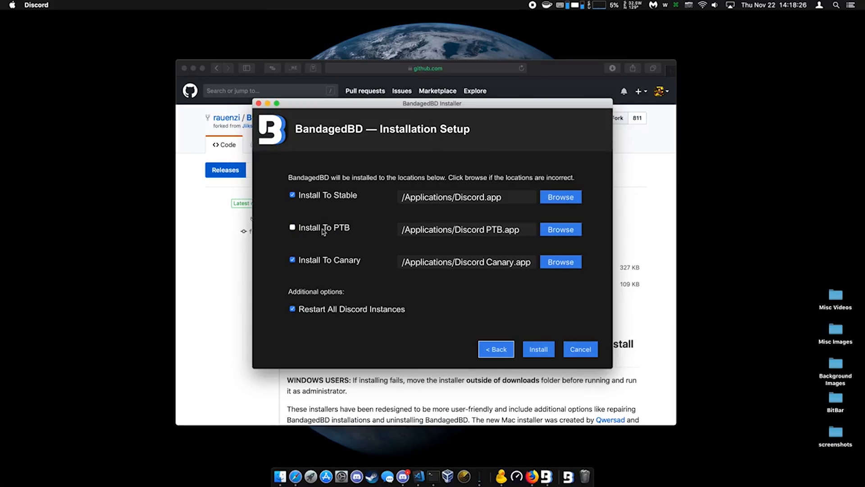
pyautogui.click(292, 259)
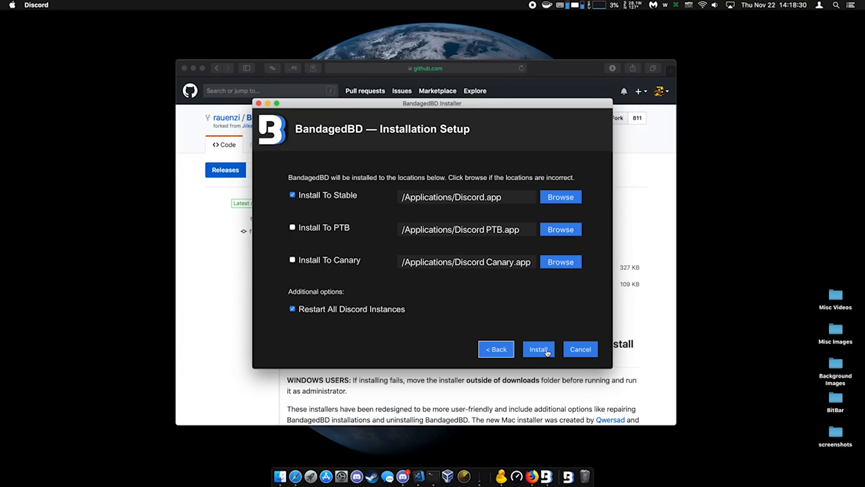
pyautogui.click(538, 349)
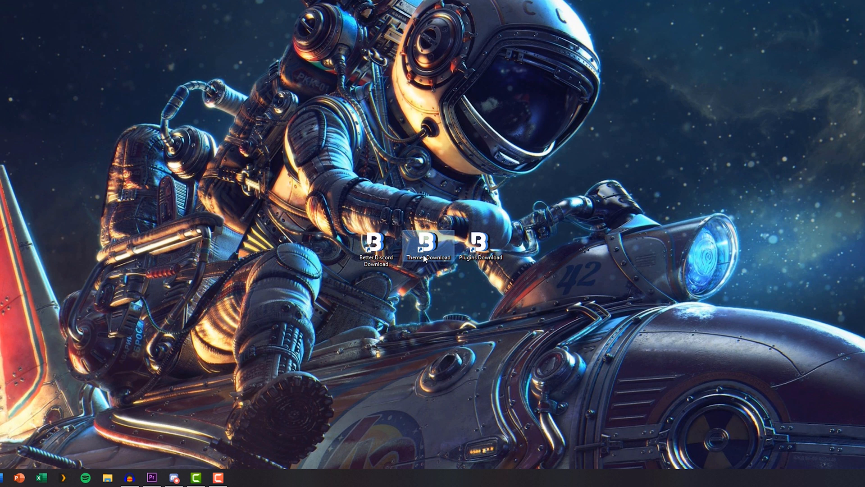
# - Browse the themes library and save FrostedGlass.theme.css into Downloads
pyautogui.doubleClick(429, 246)
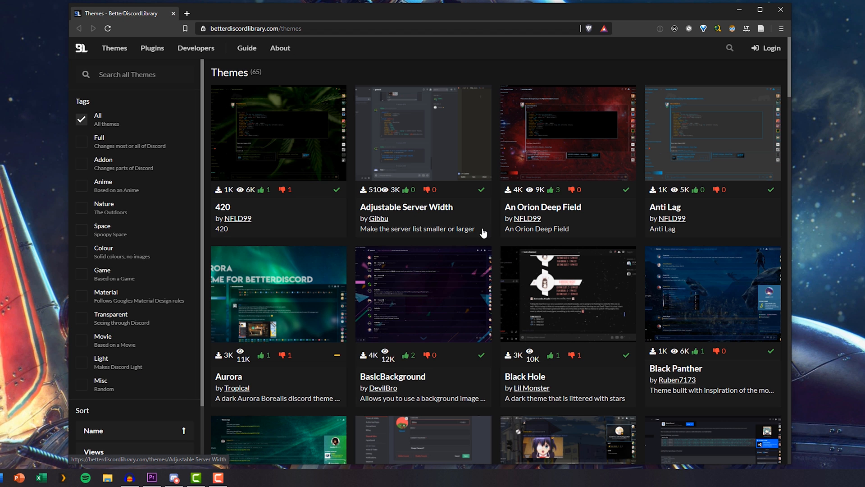
pyautogui.scroll(-3)
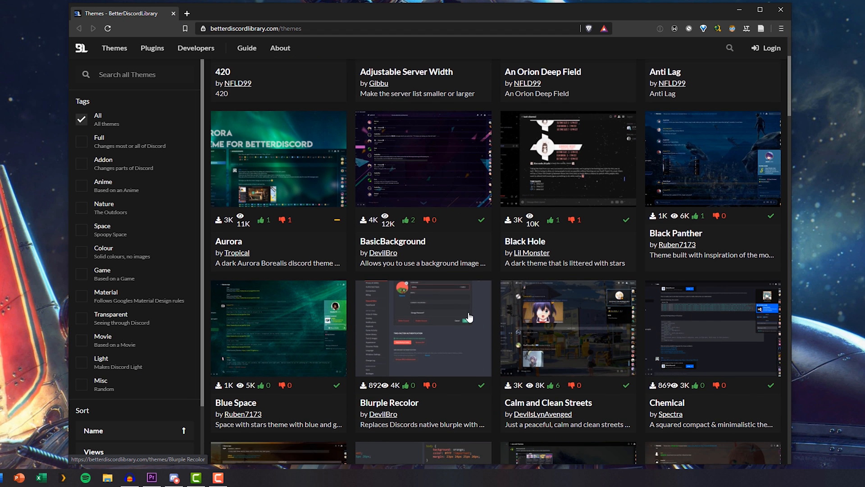
pyautogui.scroll(-3)
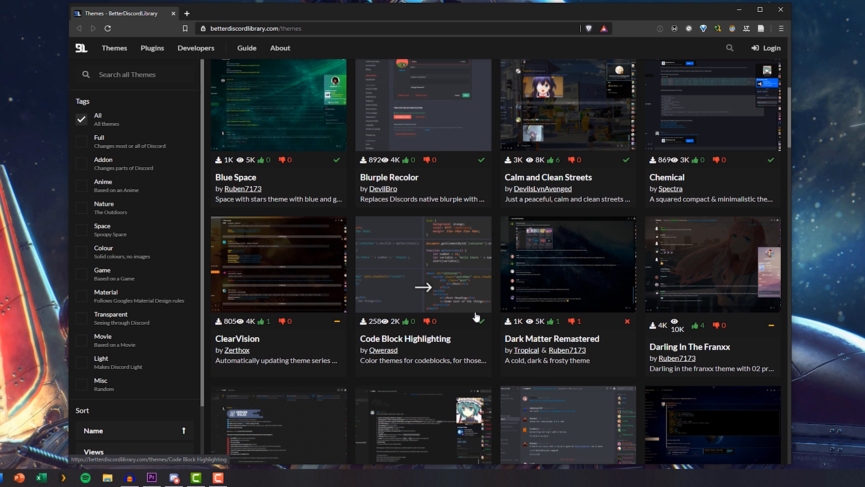
pyautogui.scroll(-3)
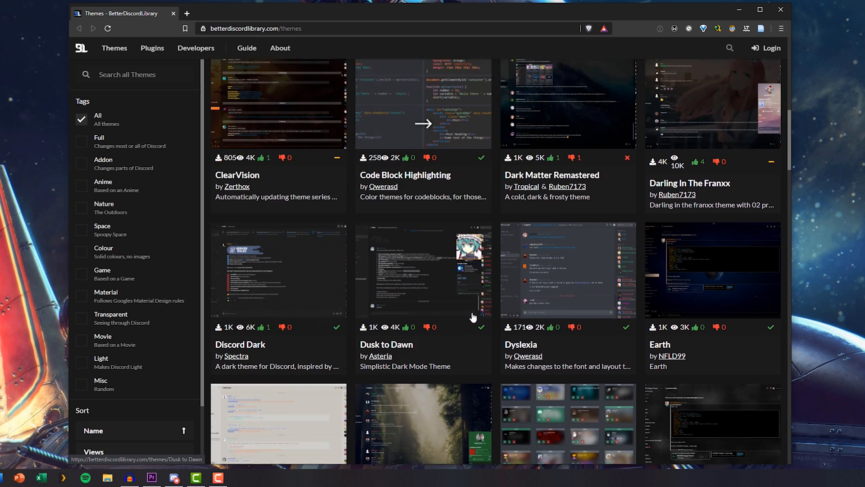
pyautogui.scroll(-3)
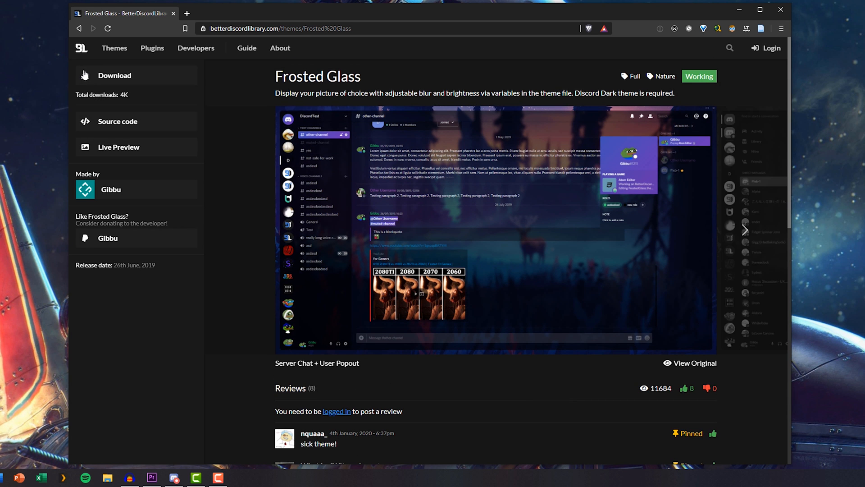
pyautogui.click(114, 75)
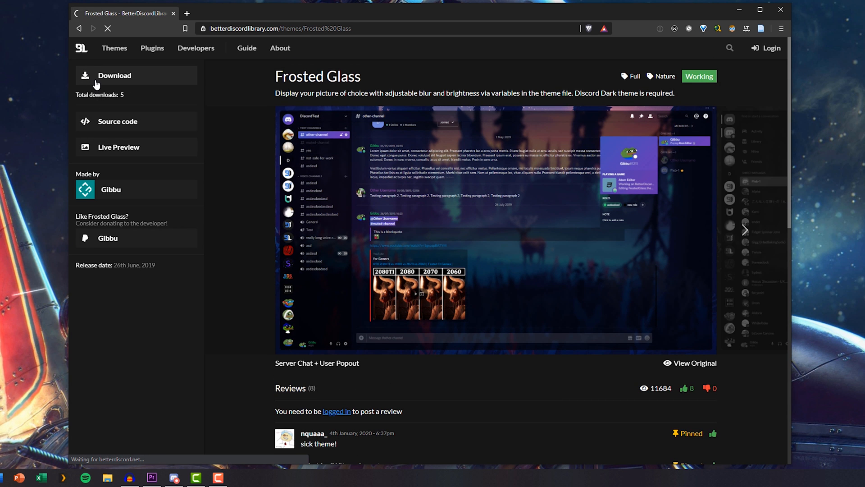
pyautogui.click(114, 75)
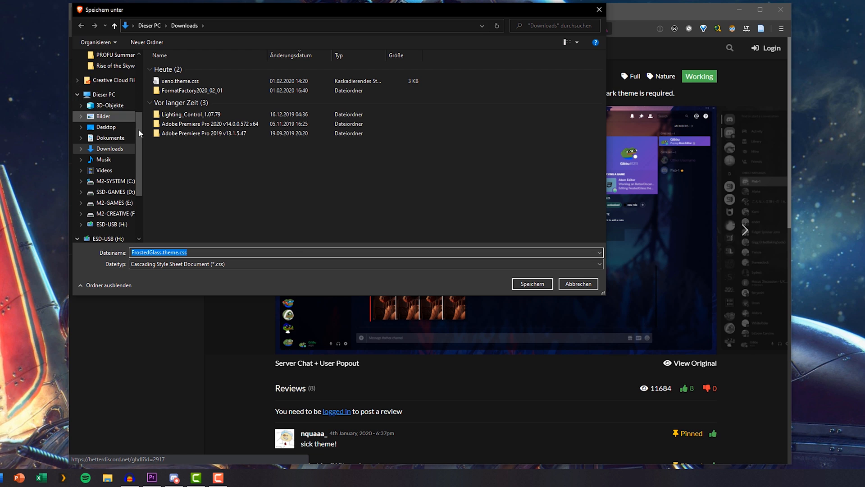
pyautogui.click(532, 284)
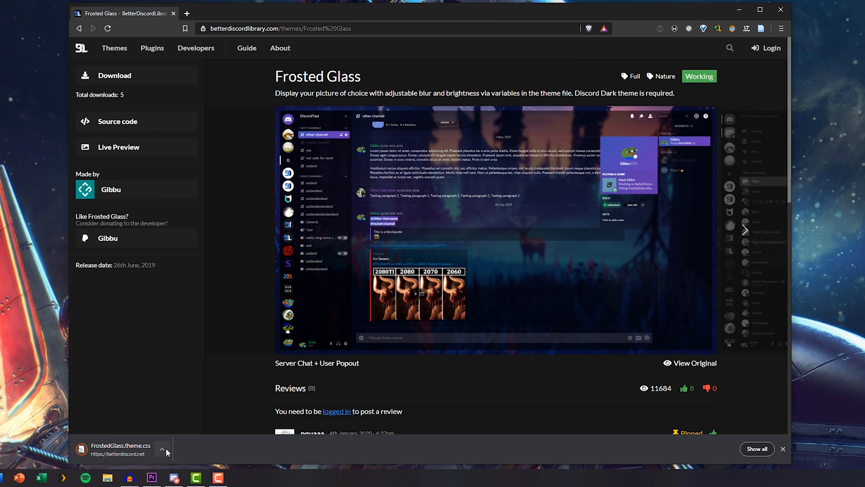
pyautogui.moveTo(189, 420)
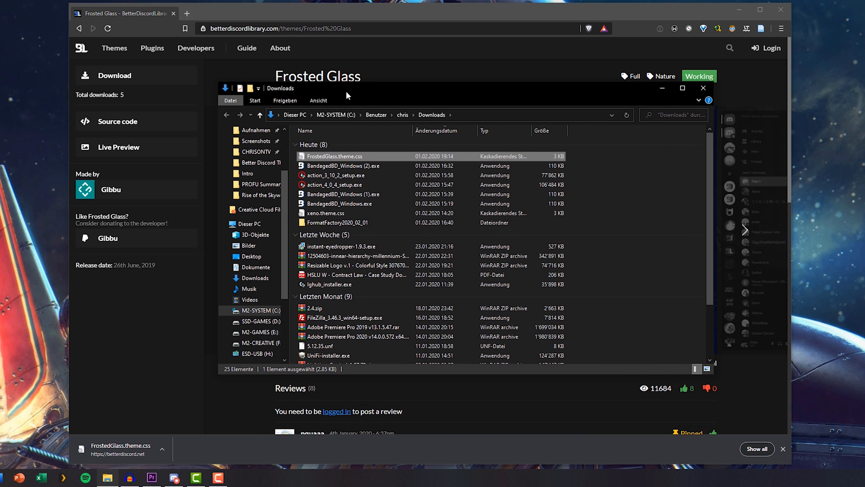
pyautogui.moveTo(292, 241)
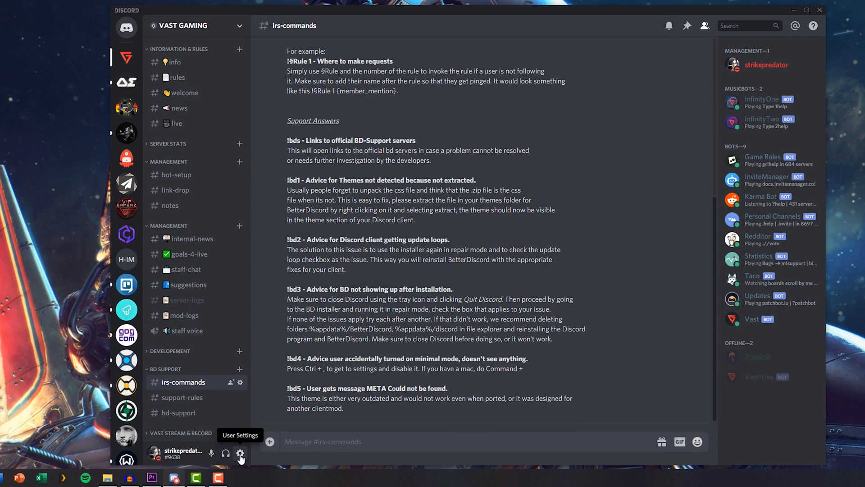
pyautogui.moveTo(232, 453)
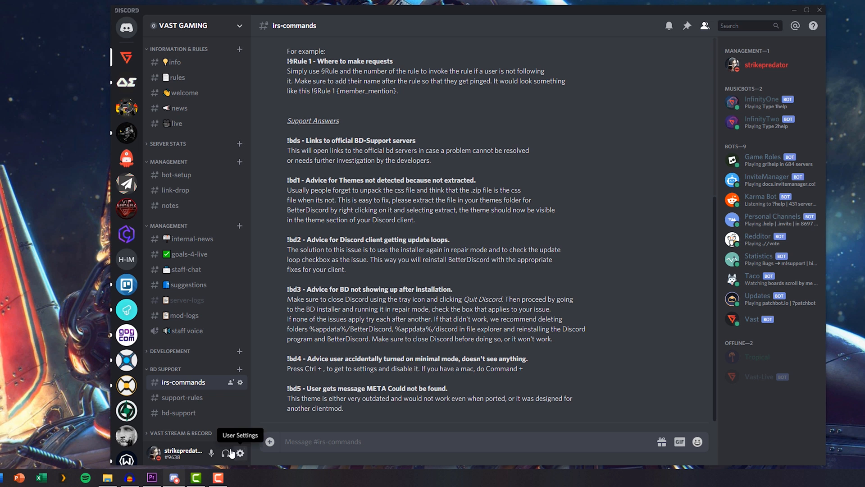
# - Place the theme via Themes > Open Theme Folder, enable Frosted Glass v1.0.0, and exit settings
pyautogui.click(240, 453)
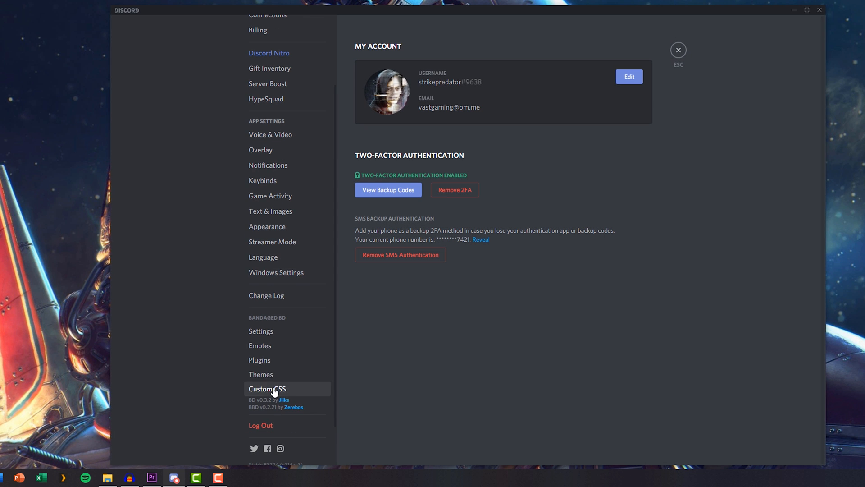
pyautogui.moveTo(261, 374)
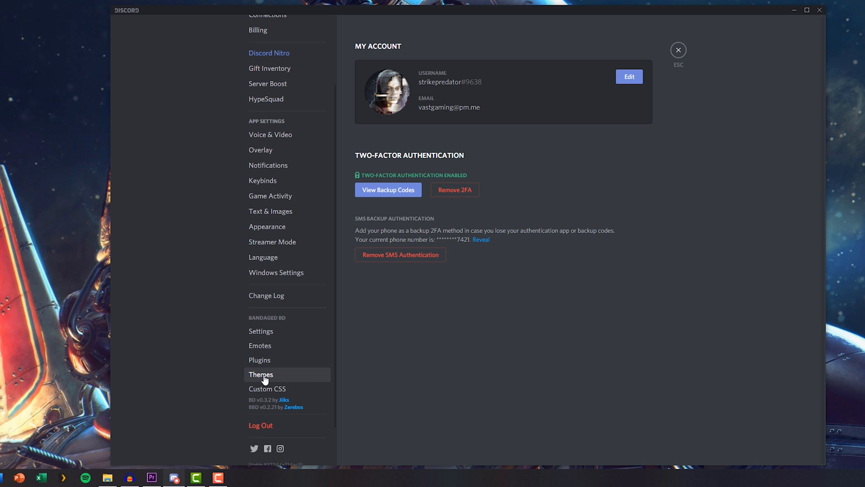
pyautogui.click(261, 374)
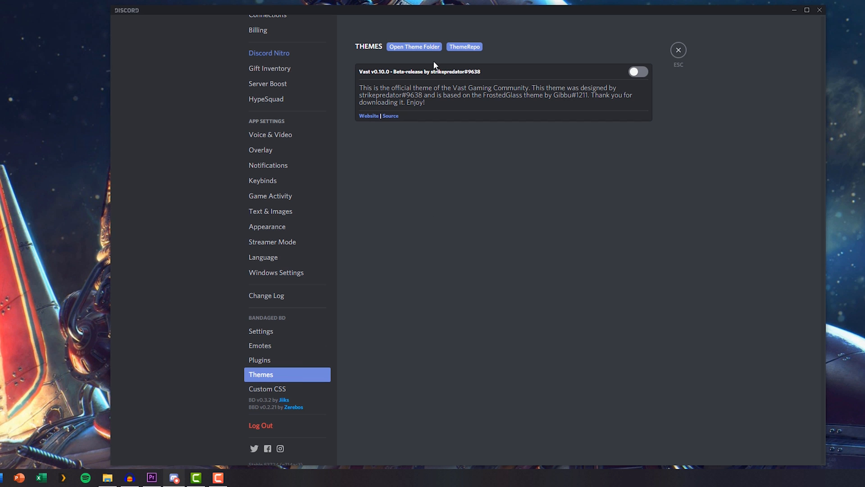
pyautogui.moveTo(411, 51)
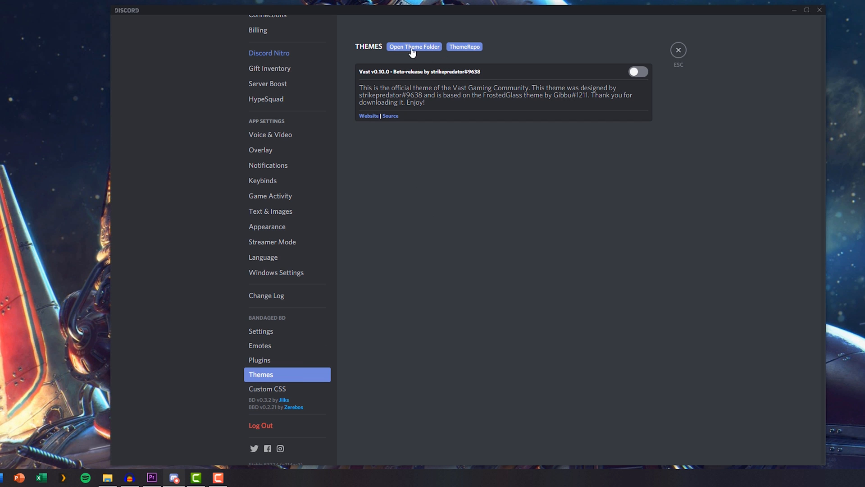
pyautogui.click(413, 47)
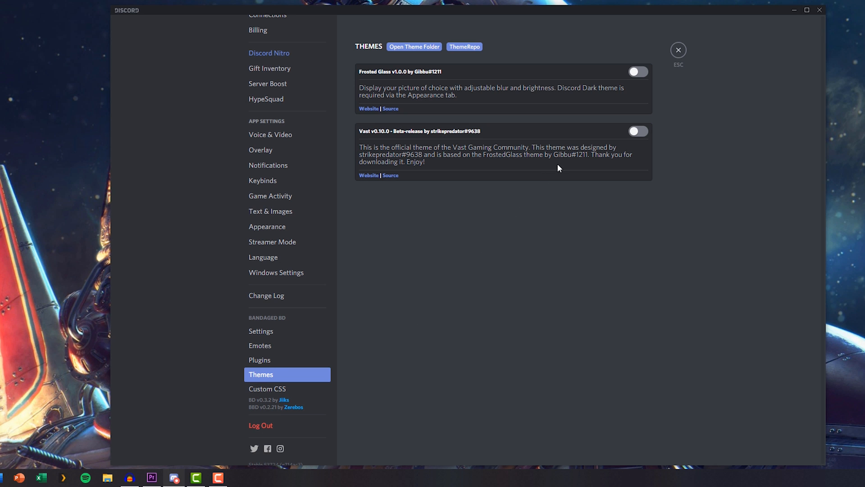
pyautogui.click(637, 71)
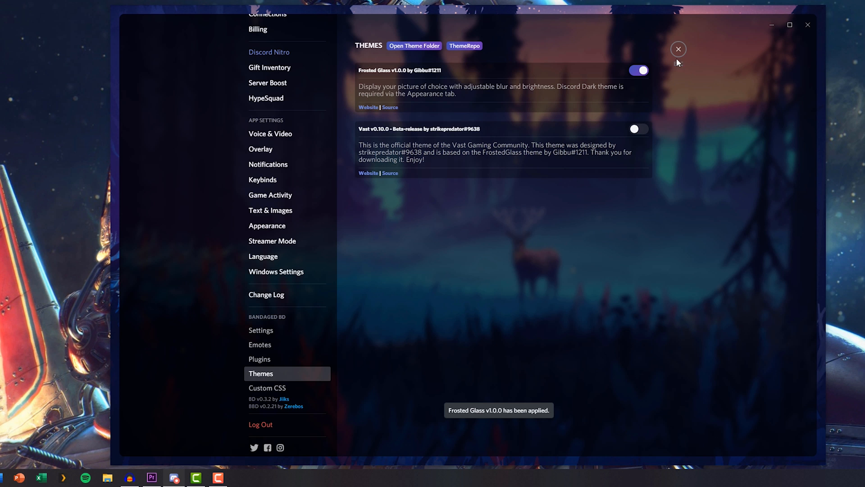
pyautogui.click(679, 49)
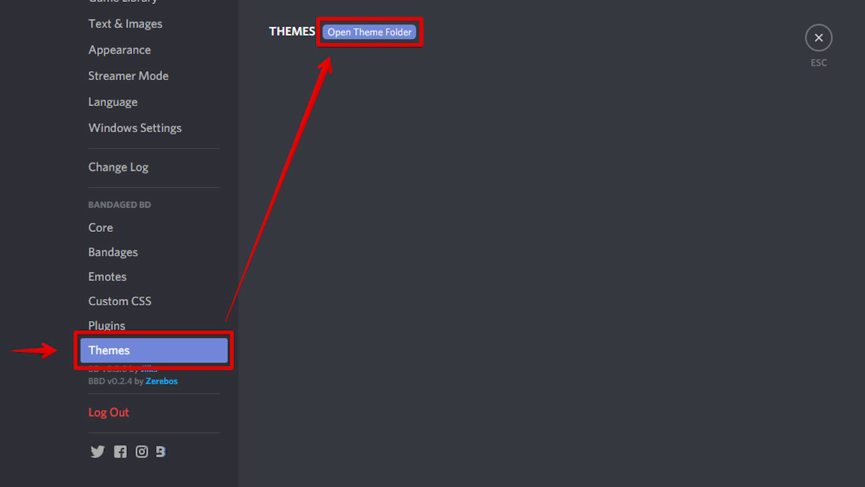
# - Close Discord to return to the Windows desktop
pyautogui.click(370, 31)
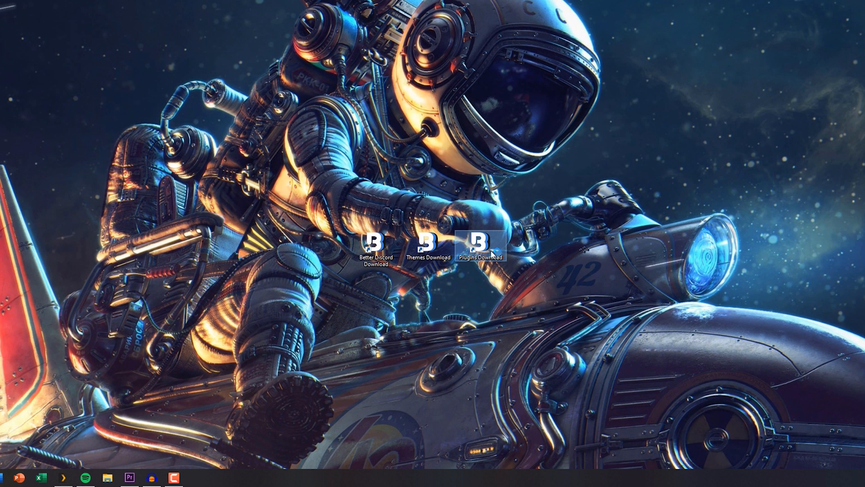
# - Open the Plugins Download shortcut and scroll the 58-plugin grid toward Creation Date
pyautogui.doubleClick(481, 247)
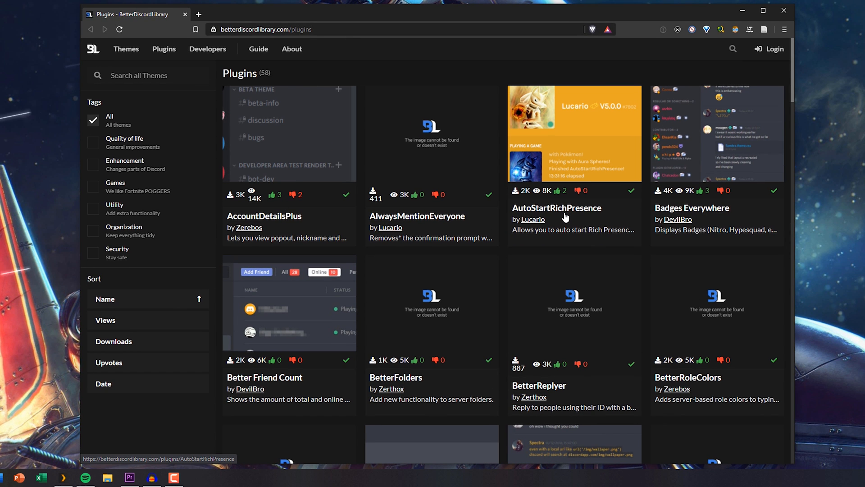
pyautogui.scroll(-3)
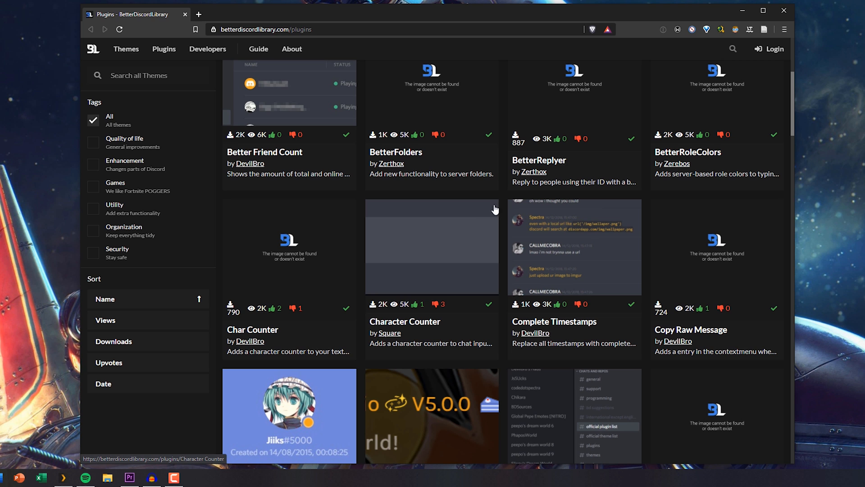
pyautogui.scroll(-3)
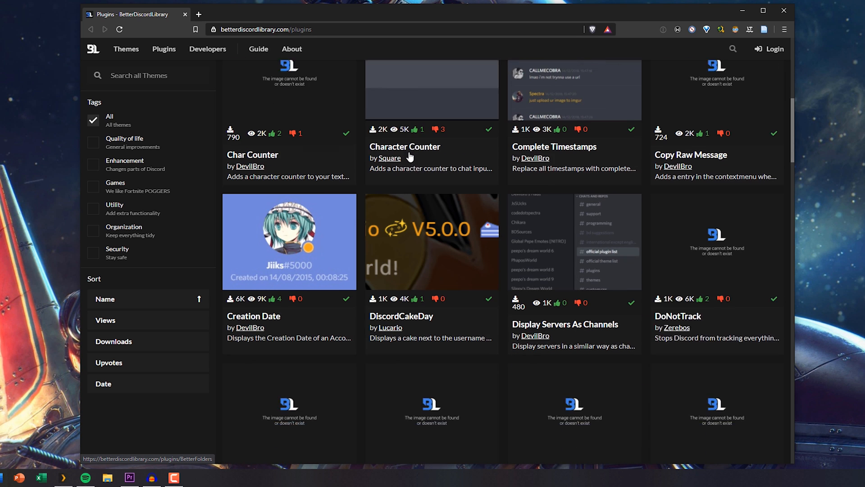
pyautogui.scroll(-3)
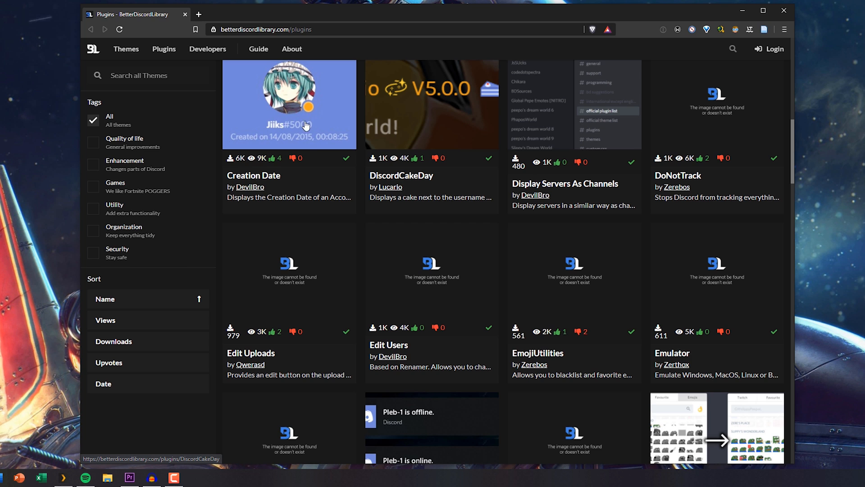
# - Open the Creation Date plugin page and follow its Download link
pyautogui.click(289, 103)
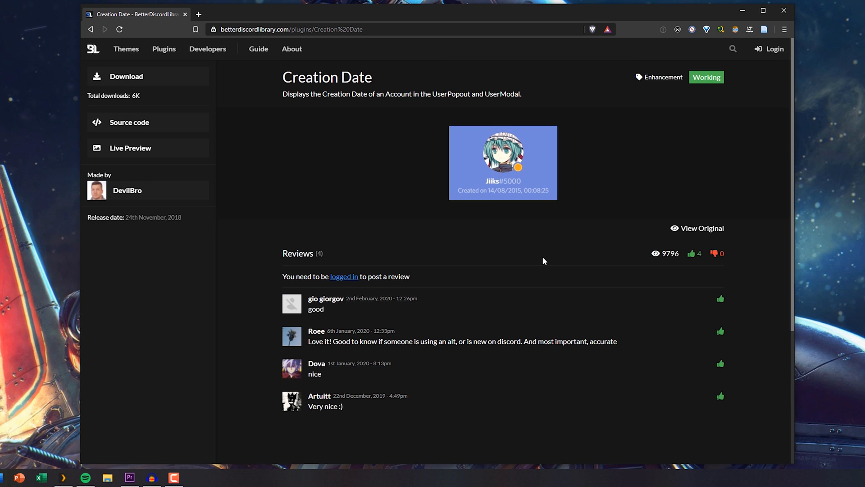
pyautogui.moveTo(198, 98)
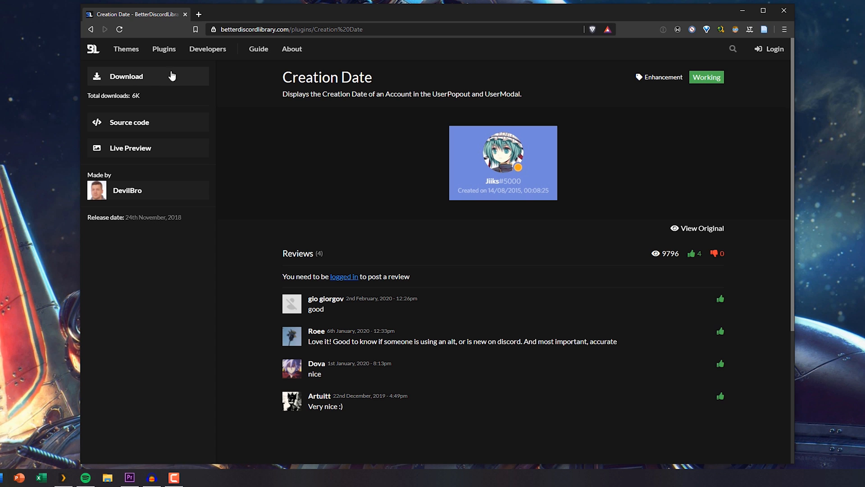
pyautogui.click(126, 77)
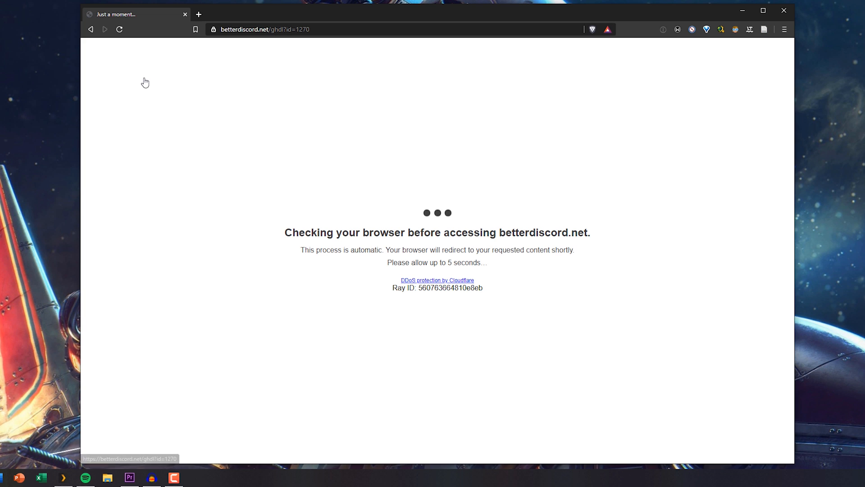
pyautogui.moveTo(571, 133)
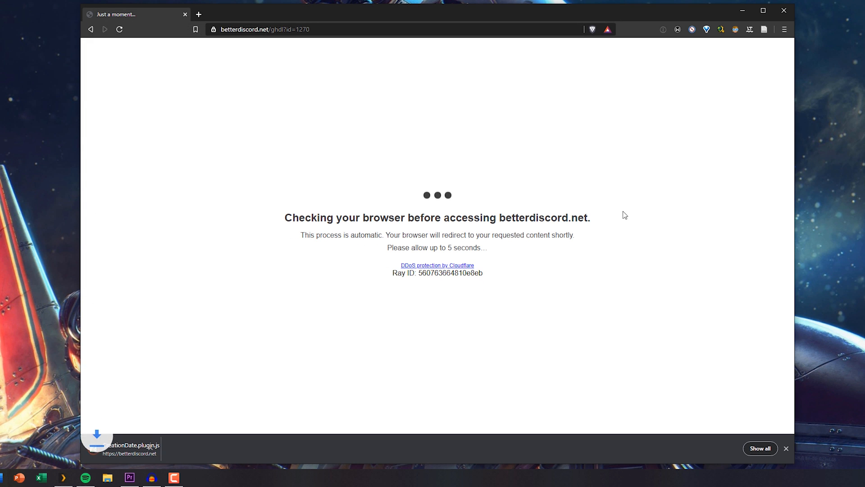
# - Let the Cloudflare check pass and finish downloading CreationDate.plugin.js
pyautogui.click(173, 448)
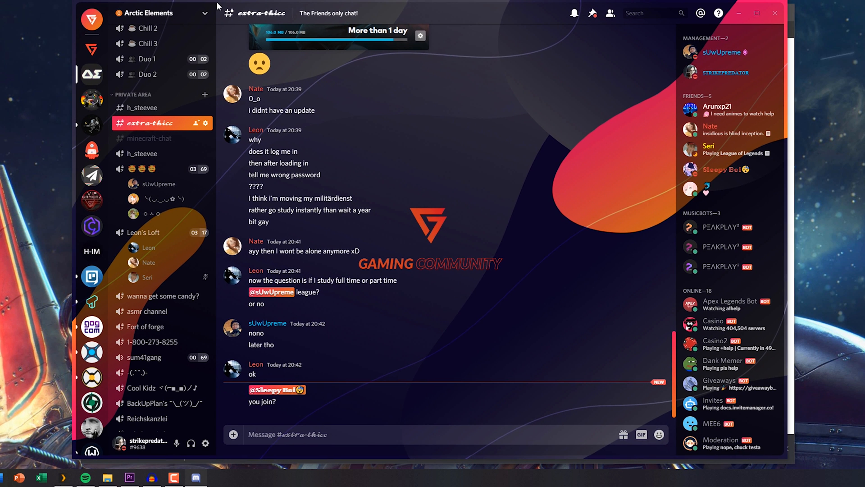
# - Go to the Plugins page in User Settings and open the plugin folder for CreationDate
pyautogui.click(205, 443)
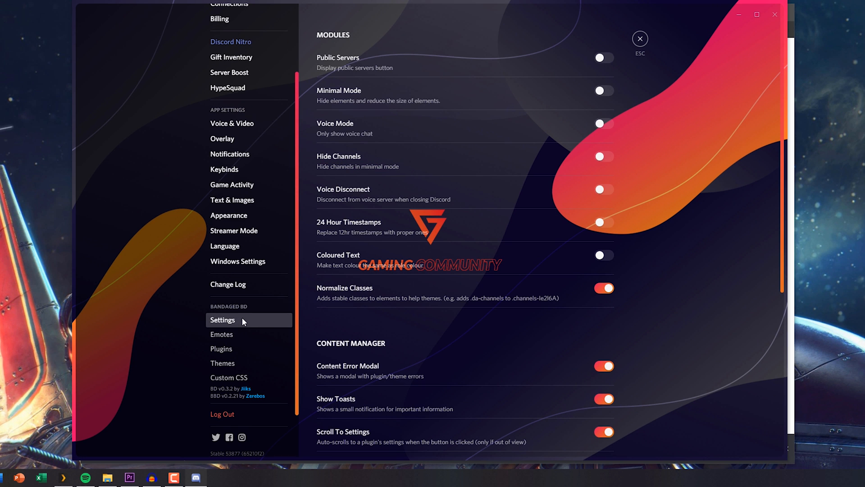
pyautogui.click(222, 363)
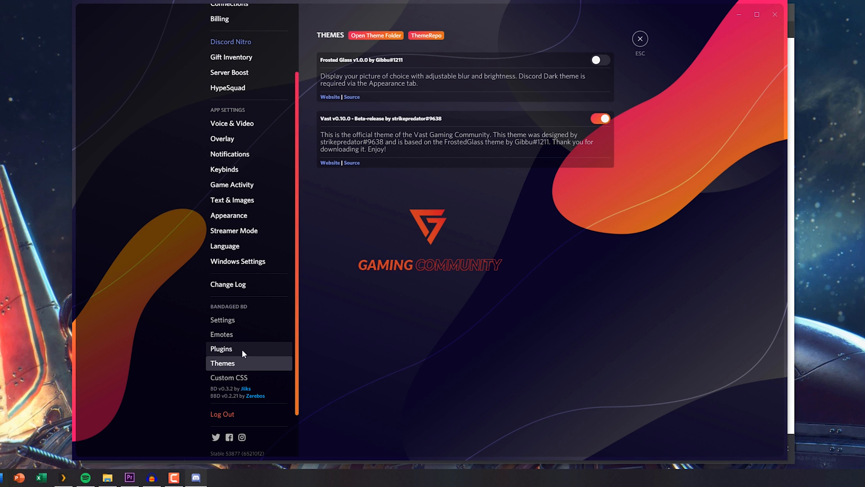
pyautogui.click(221, 349)
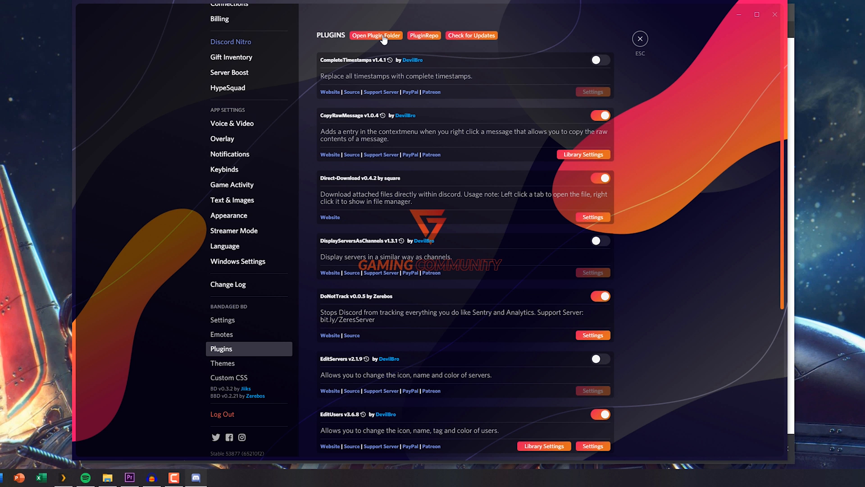
pyautogui.click(376, 35)
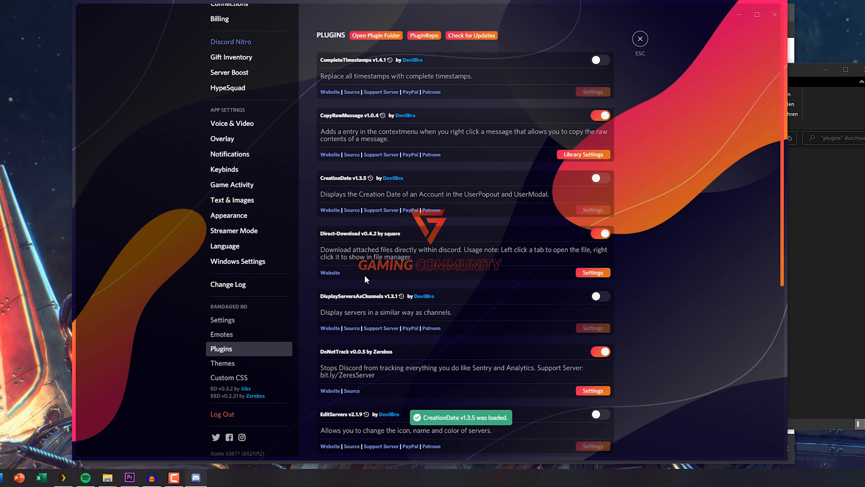
# - Enable the CreationDate v1.3.5 plugin and close its change log popup
pyautogui.scroll(-3)
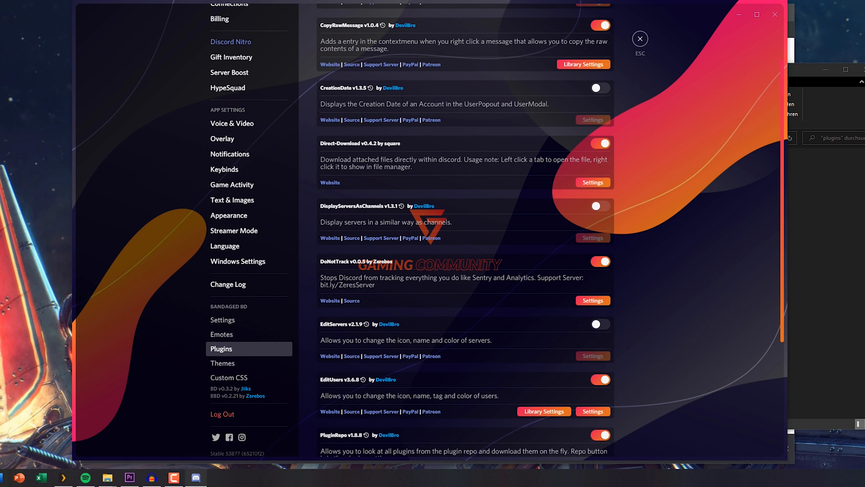
pyautogui.moveTo(372, 116)
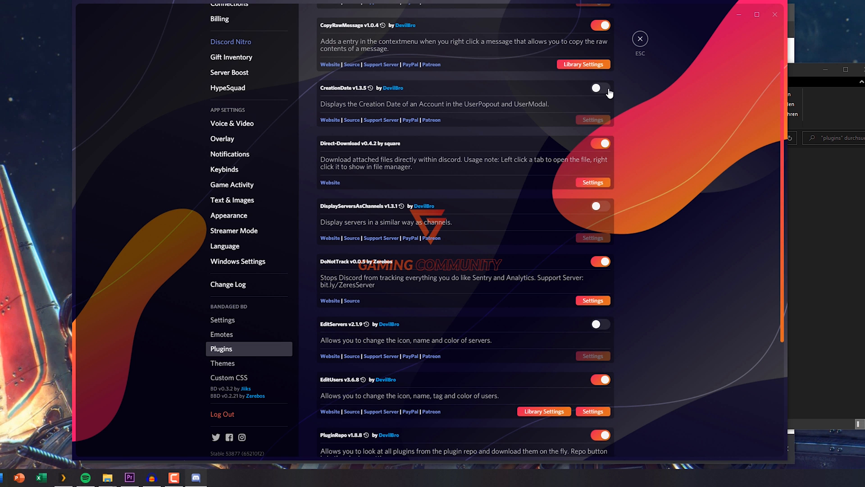
pyautogui.click(596, 88)
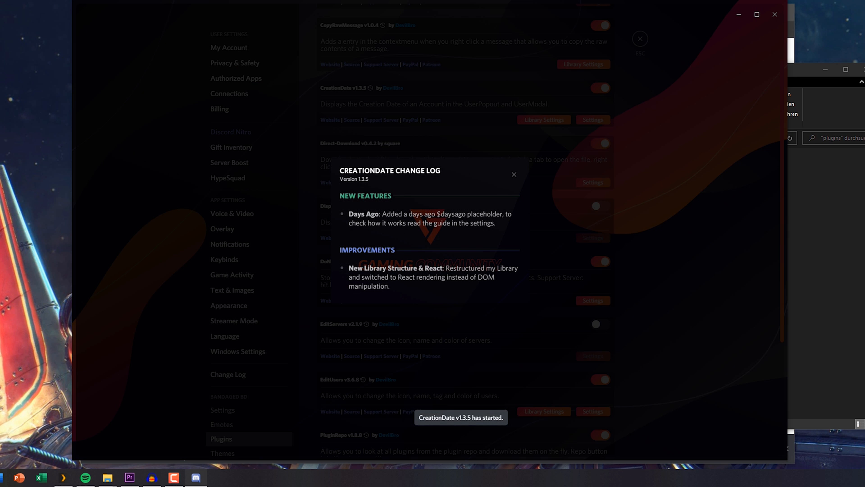
pyautogui.click(513, 174)
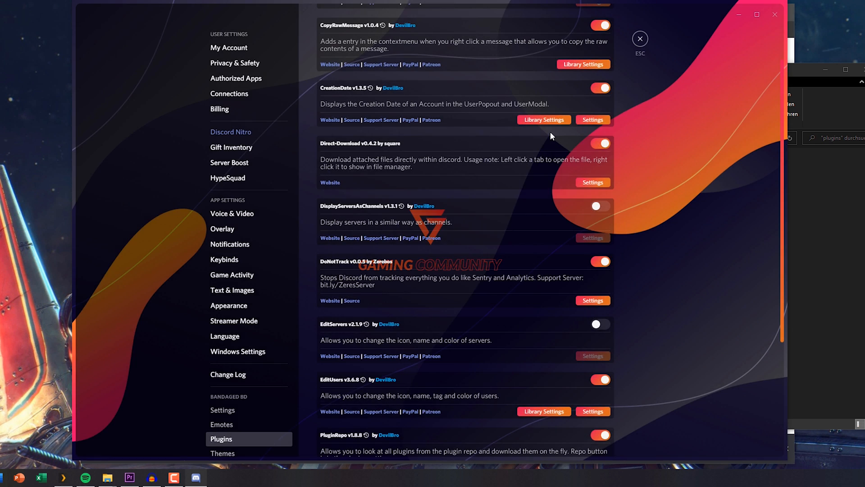
pyautogui.click(640, 40)
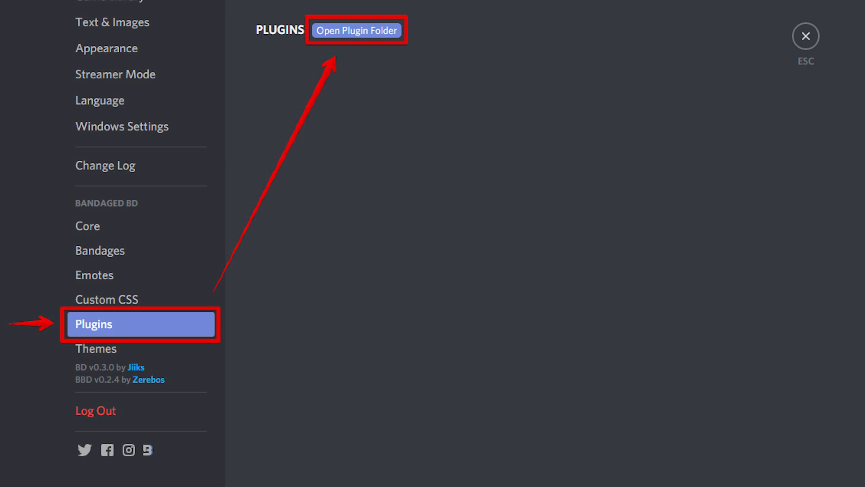
# - Close the Discord window to return to the desktop
pyautogui.click(356, 30)
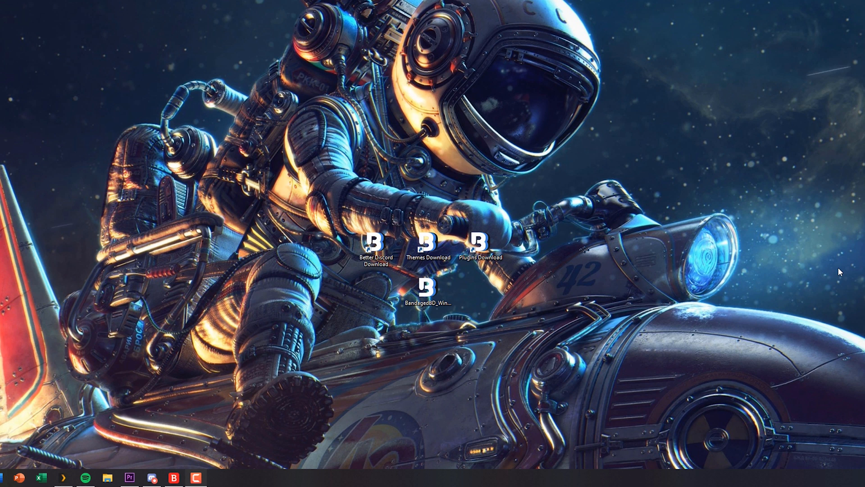
pyautogui.moveTo(569, 290)
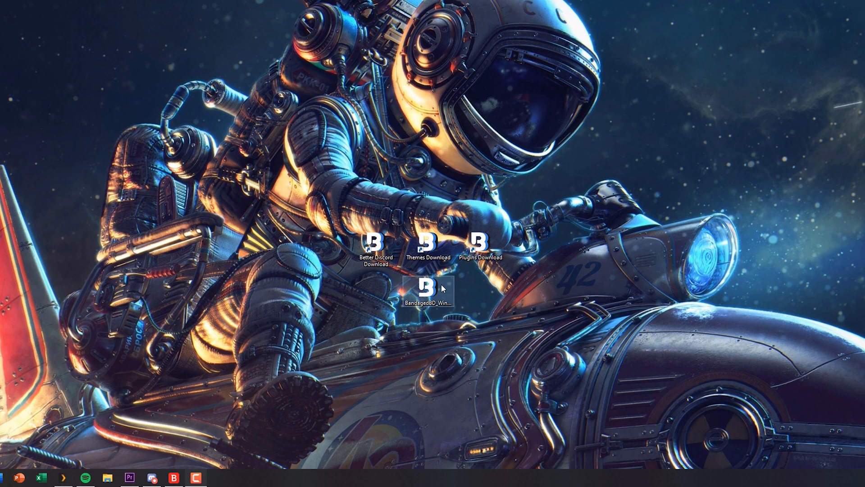
# - Start the BandagedBD installer from its desktop icon
pyautogui.doubleClick(429, 287)
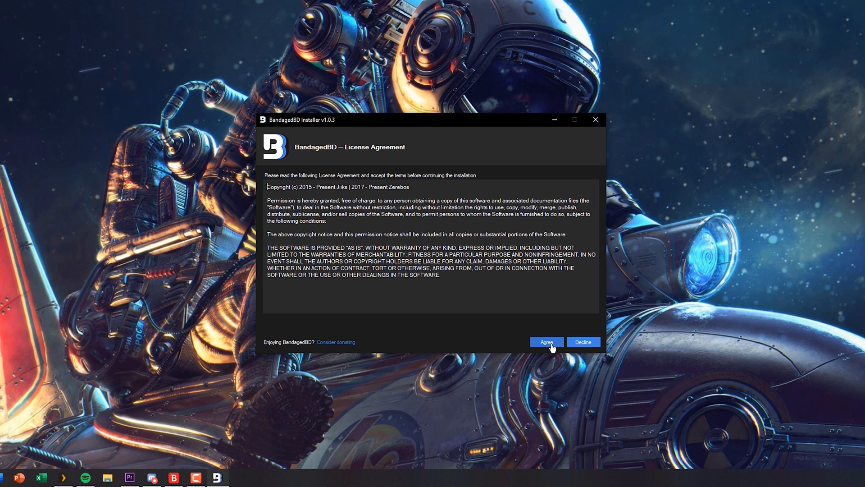
# - Accept the license and repair Stable, leaving only 'Fatal JavaScript error on launch' ticked
pyautogui.click(546, 342)
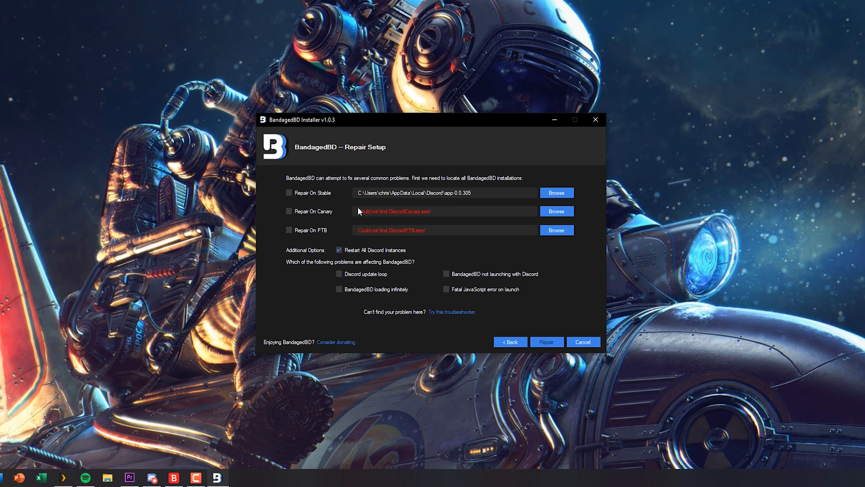
pyautogui.click(288, 192)
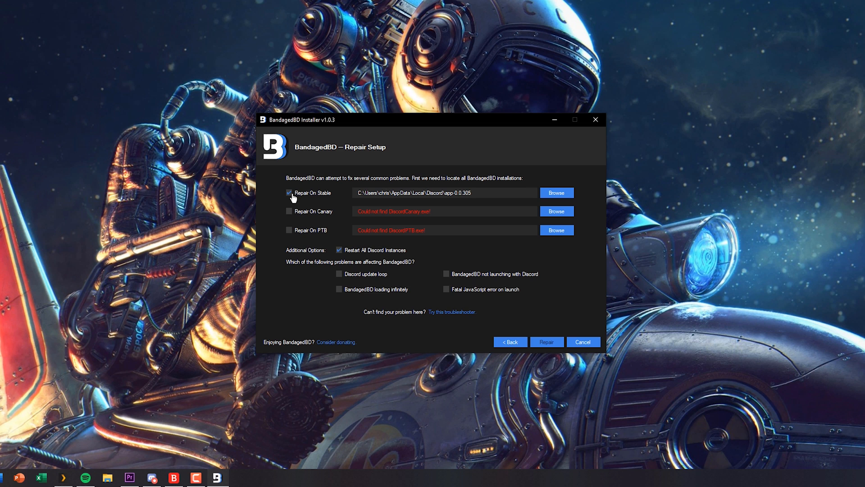
pyautogui.moveTo(359, 274)
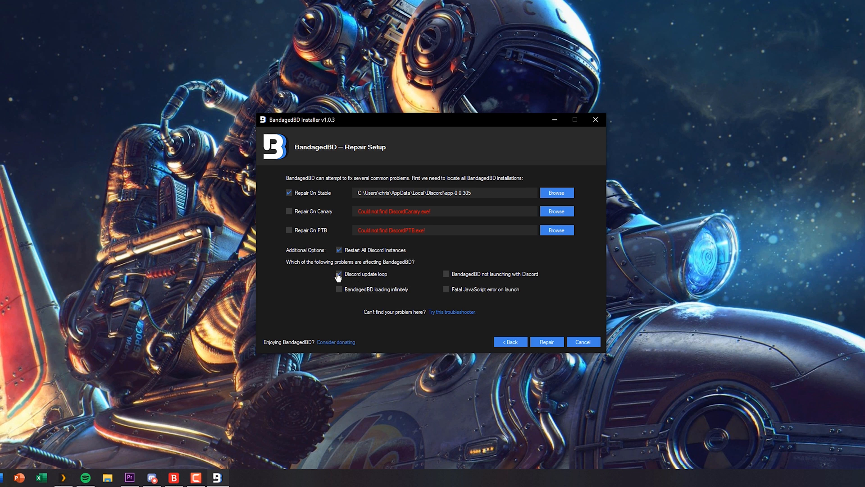
pyautogui.click(339, 274)
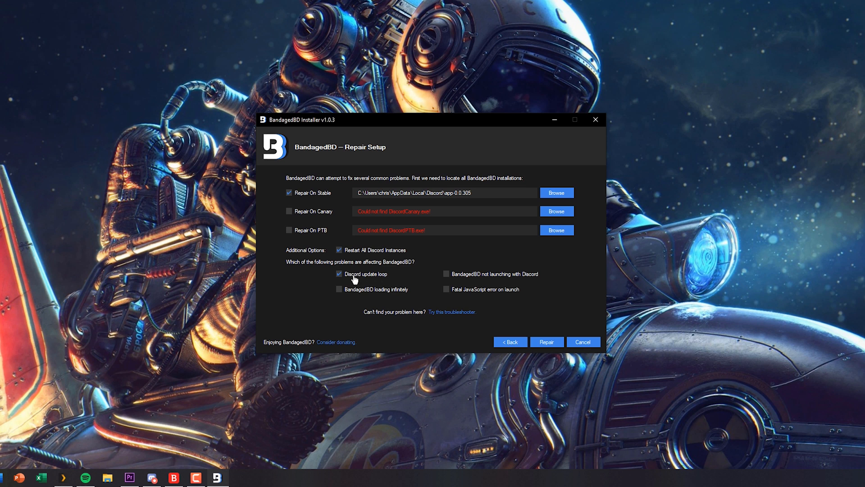
pyautogui.click(339, 273)
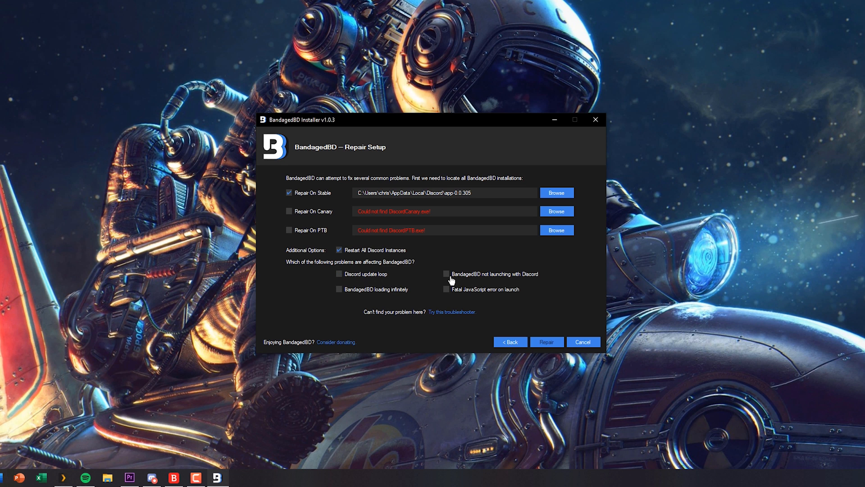
pyautogui.click(446, 273)
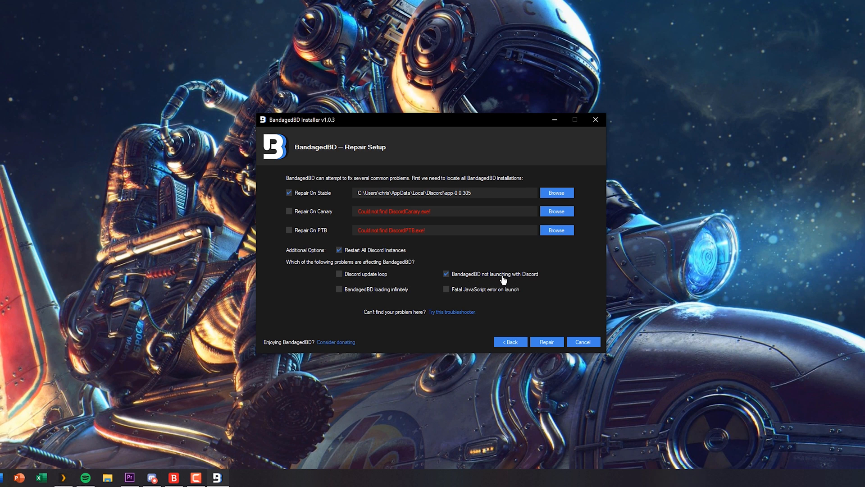
pyautogui.click(446, 273)
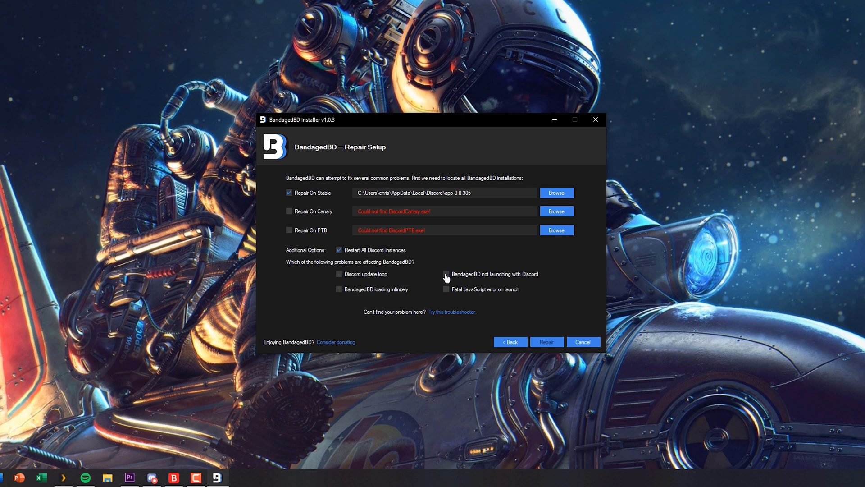
pyautogui.click(339, 289)
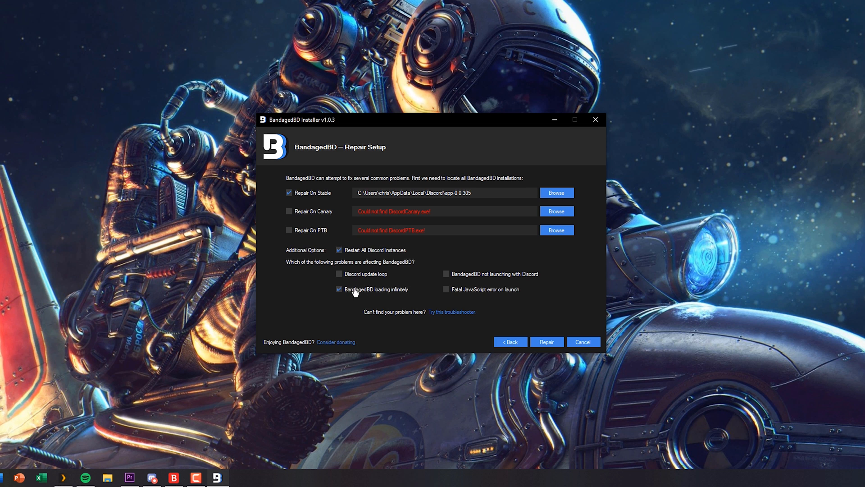
pyautogui.moveTo(384, 296)
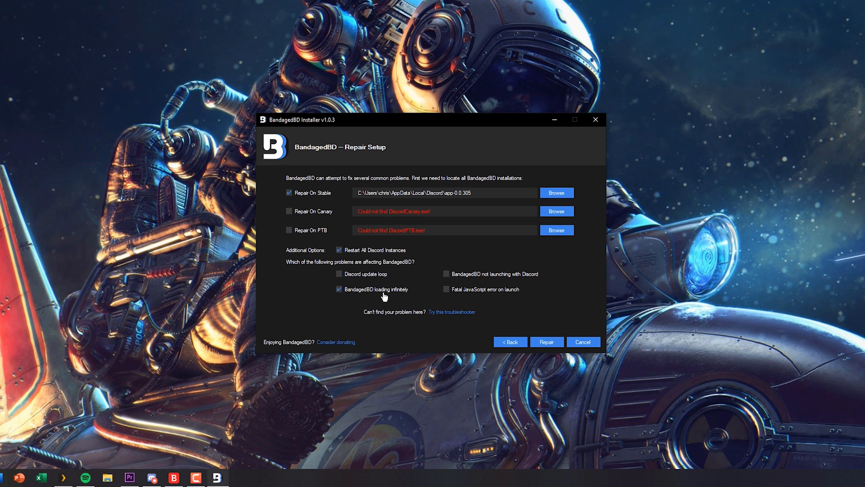
pyautogui.click(340, 289)
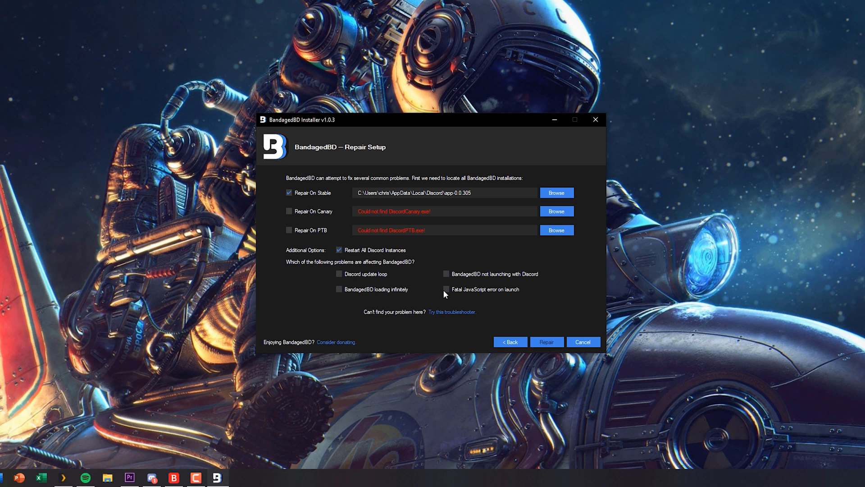
pyautogui.click(446, 289)
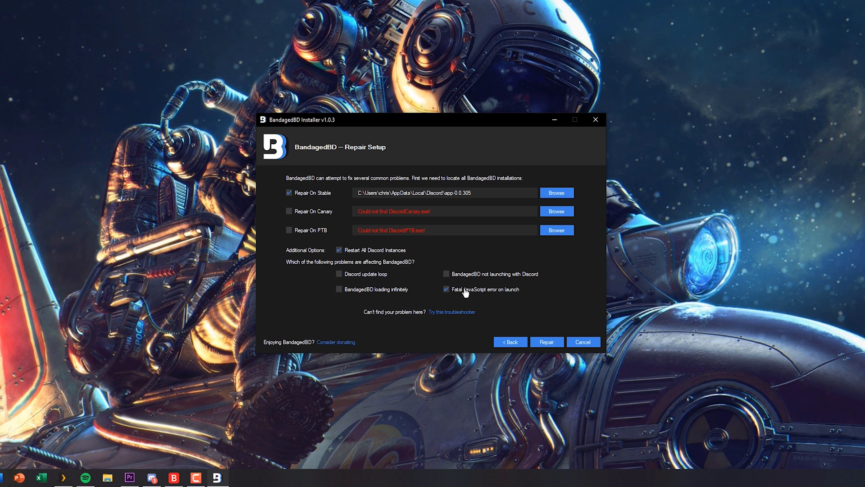
pyautogui.moveTo(511, 331)
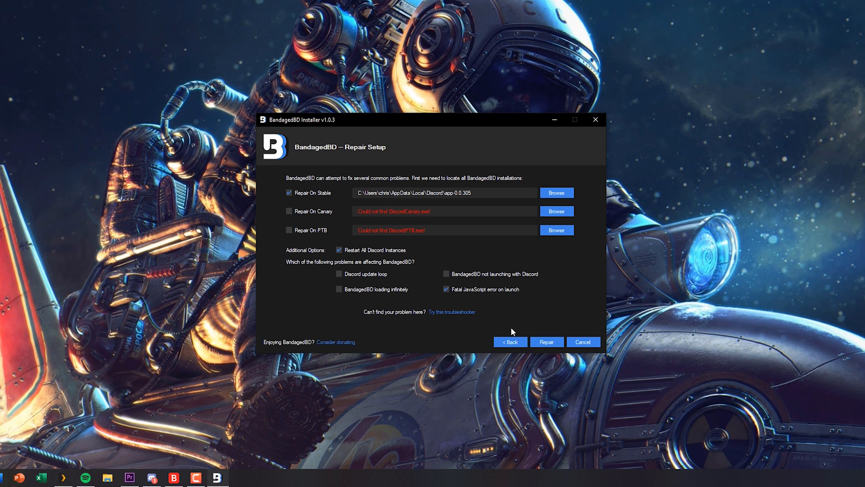
pyautogui.click(510, 342)
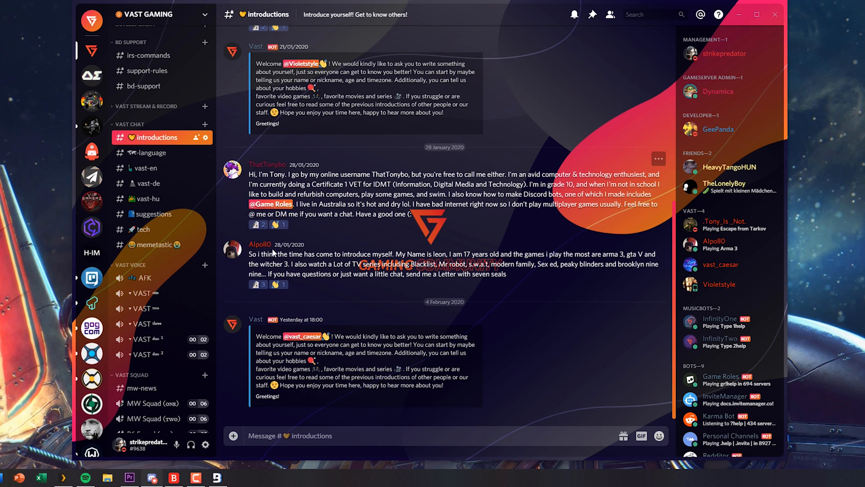
# - In #bd-support, type that BetterDiscord doesn't show in settings and there's an update loop
pyautogui.scroll(-3)
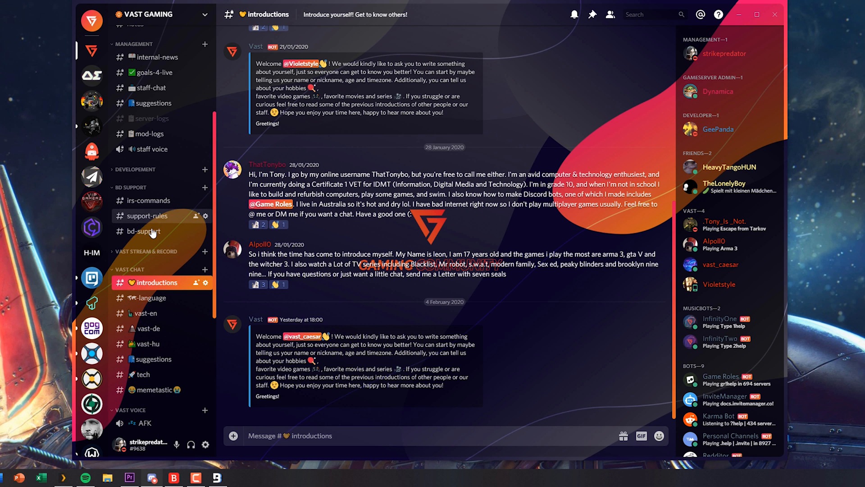
pyautogui.click(145, 231)
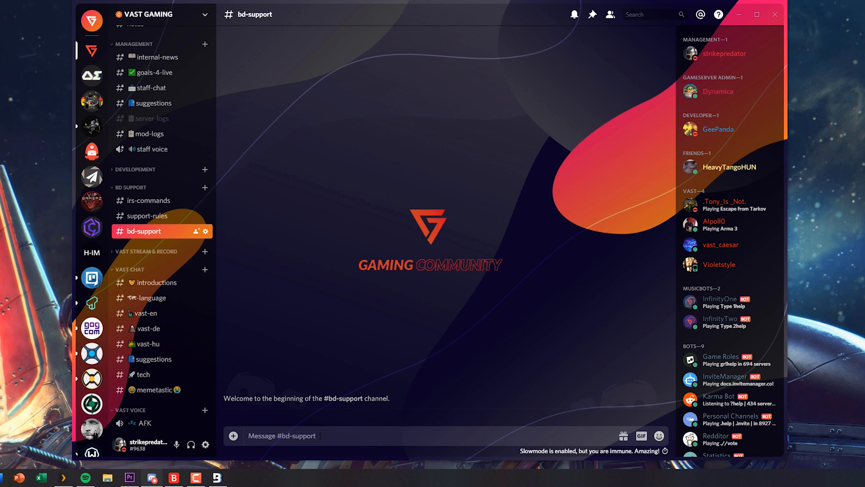
pyautogui.write("Hi I'm v")
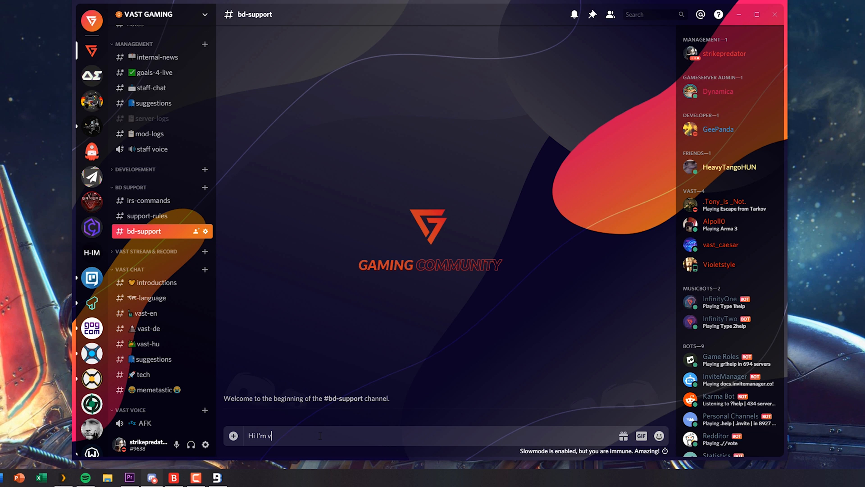
pyautogui.write('having an issue with')
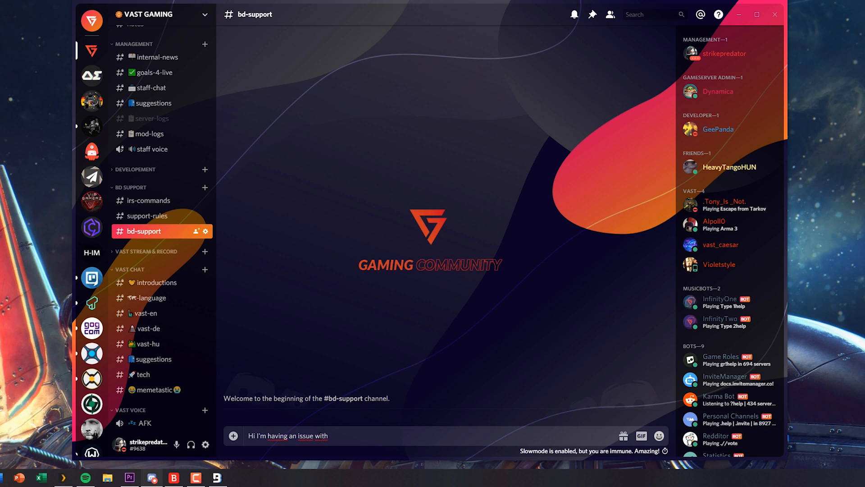
pyautogui.write('my better')
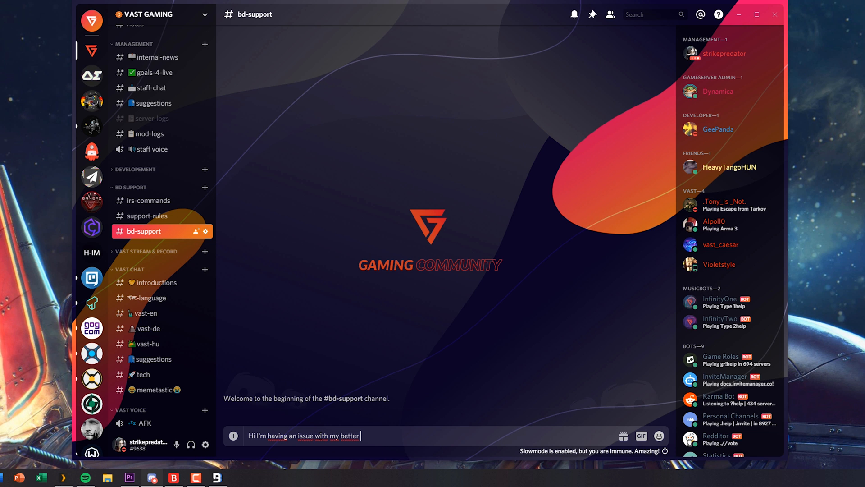
pyautogui.write("discord client, it doesn't ins")
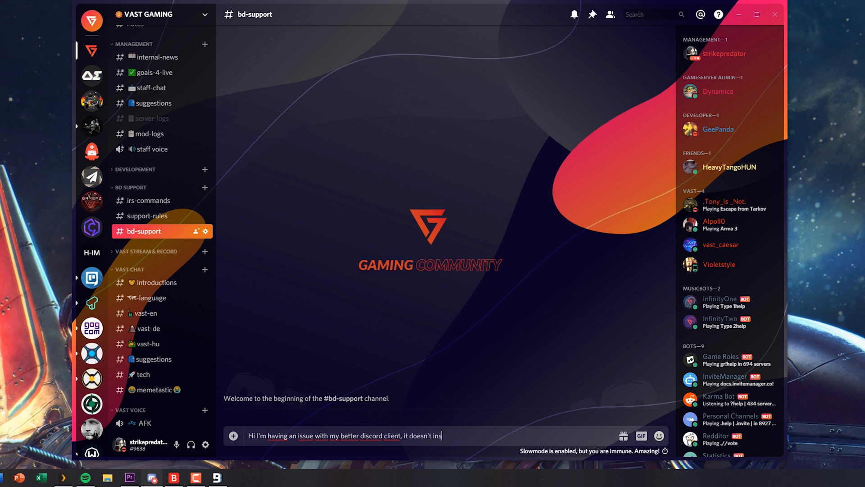
pyautogui.press('backspace')
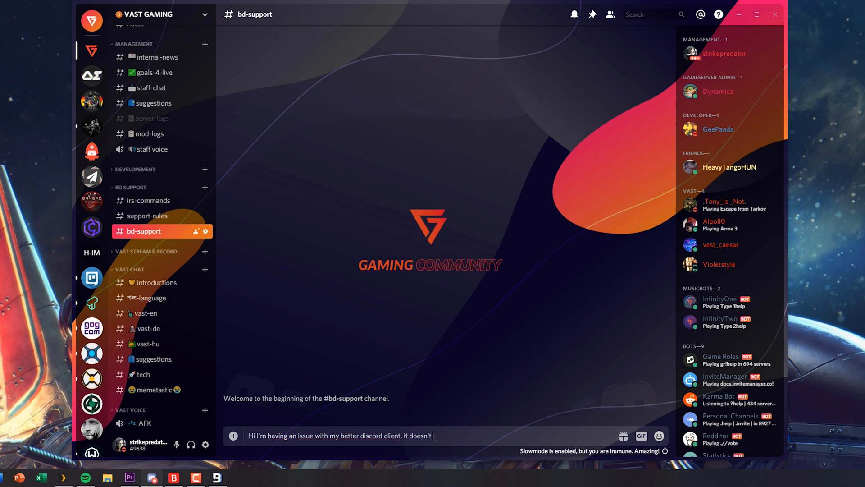
pyautogui.write('show up in')
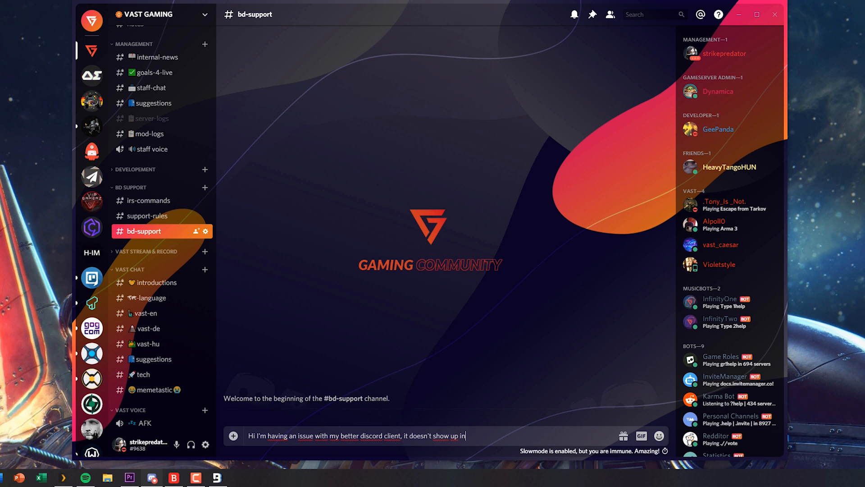
pyautogui.write('my setting')
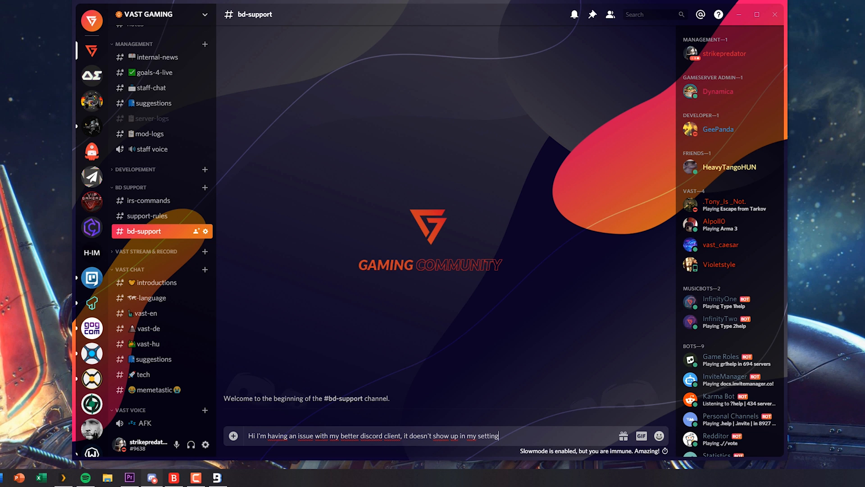
pyautogui.write('s')
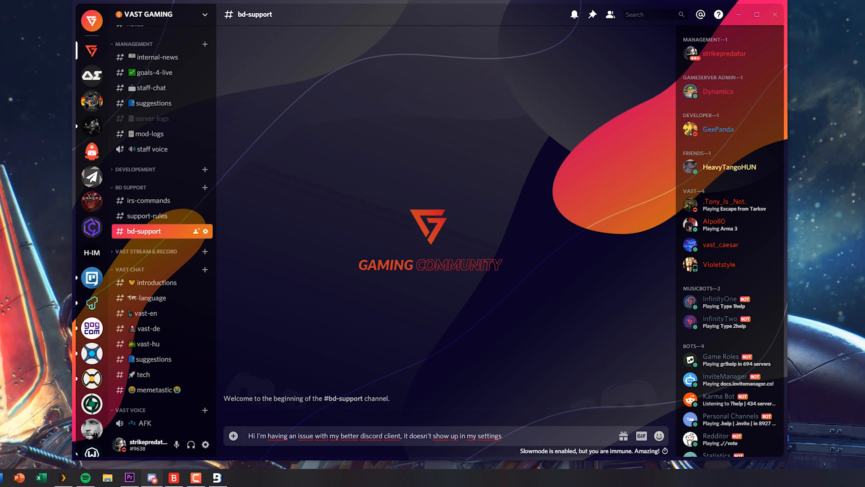
pyautogui.write(", I've")
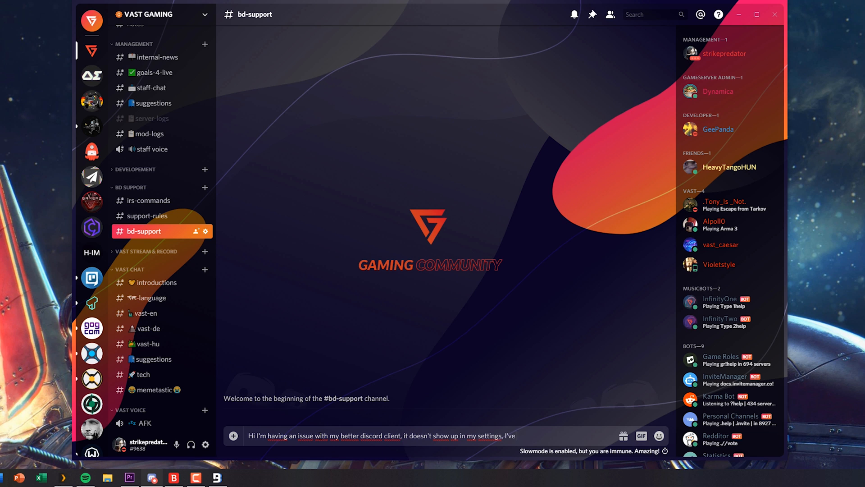
pyautogui.write('got an u')
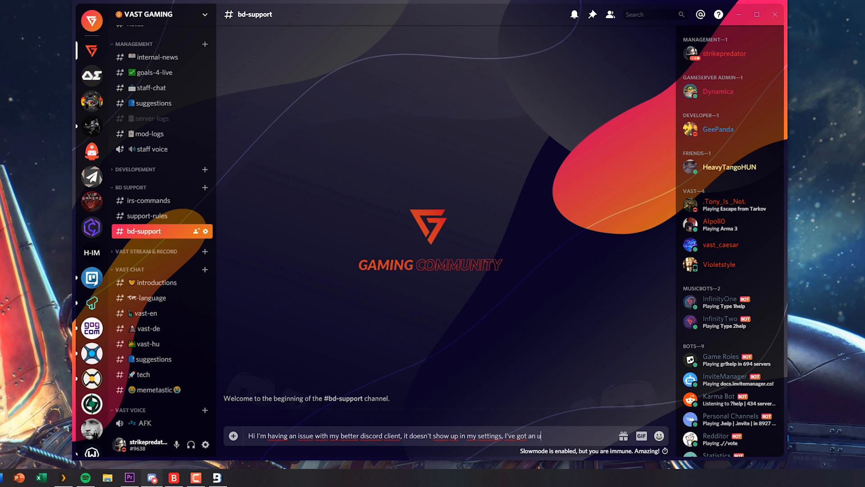
pyautogui.write('pdate loop')
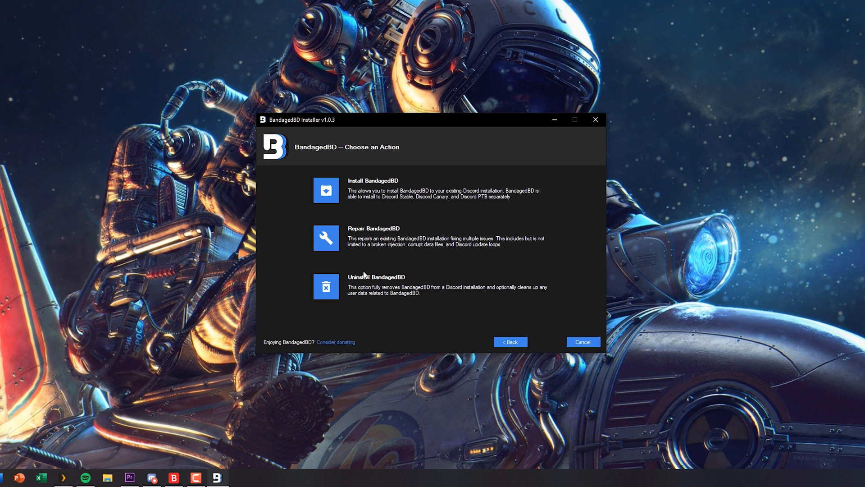
# - Uninstall BandagedBD from Stable, including removal of all BandagedBD data
pyautogui.click(325, 287)
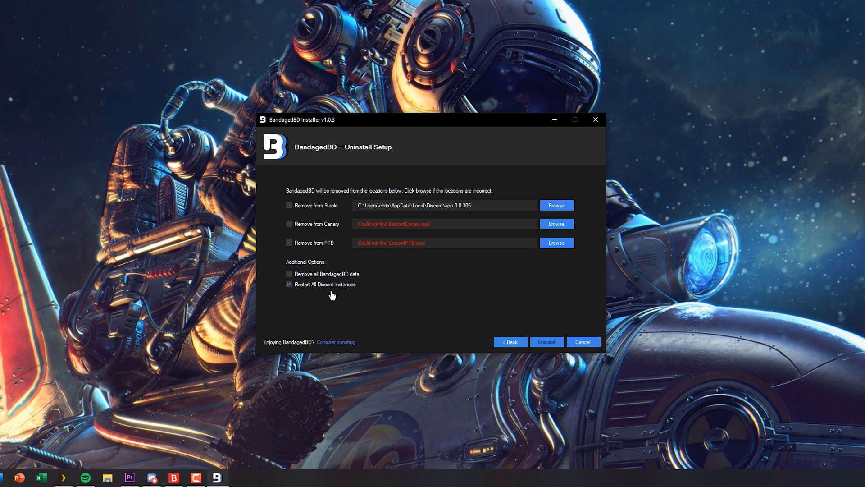
pyautogui.click(289, 205)
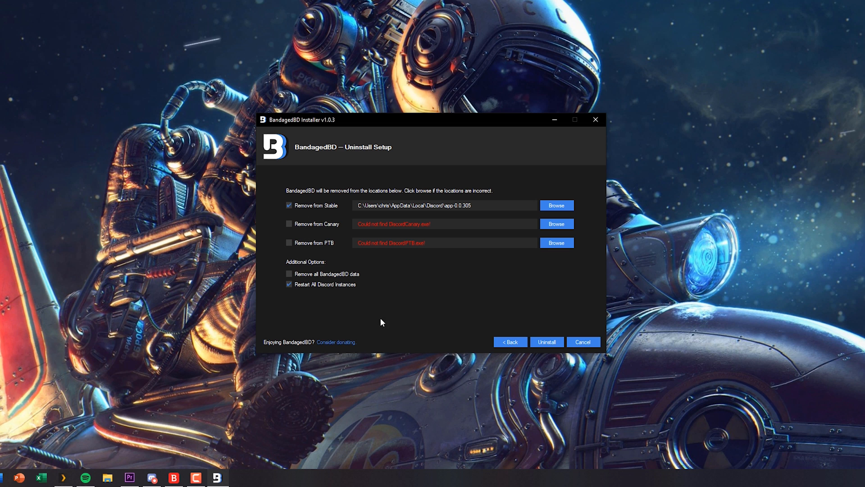
pyautogui.click(289, 274)
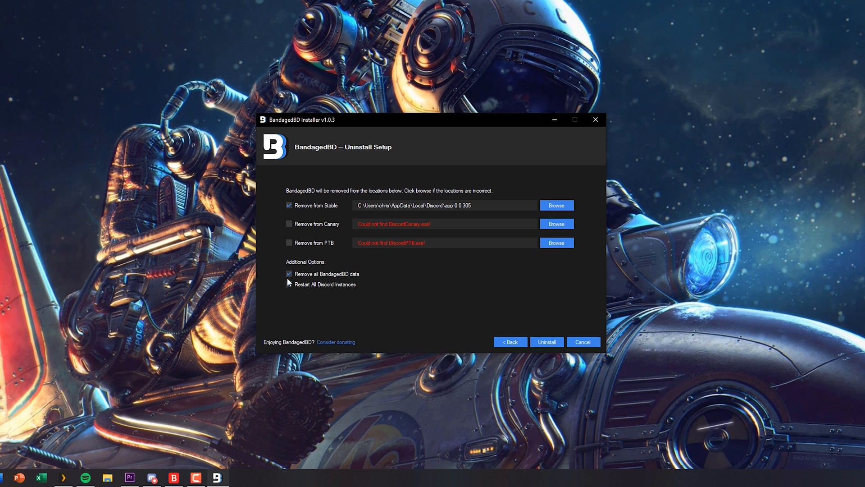
pyautogui.click(290, 284)
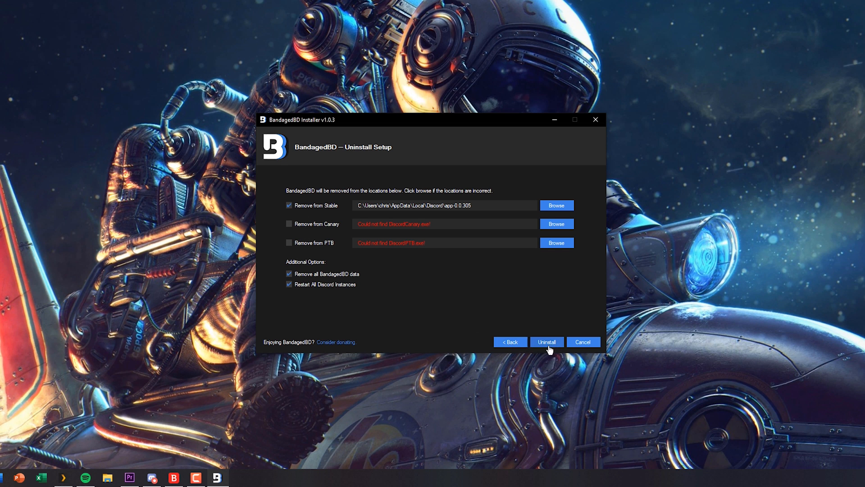